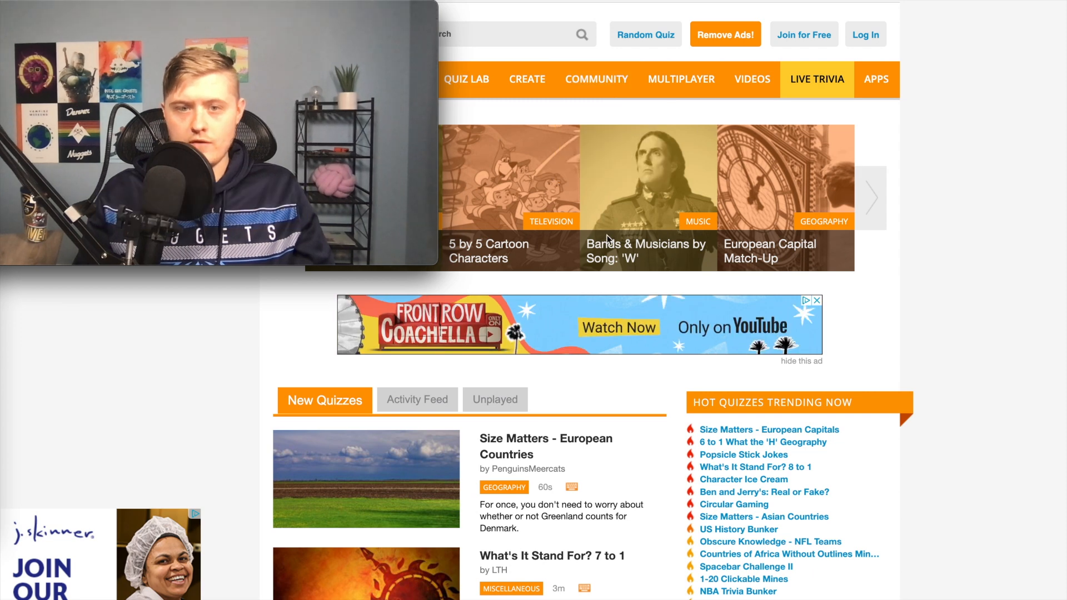
Open the 'NBA Playoffs Since 1980' champions and stats leaders quiz
click(597, 79)
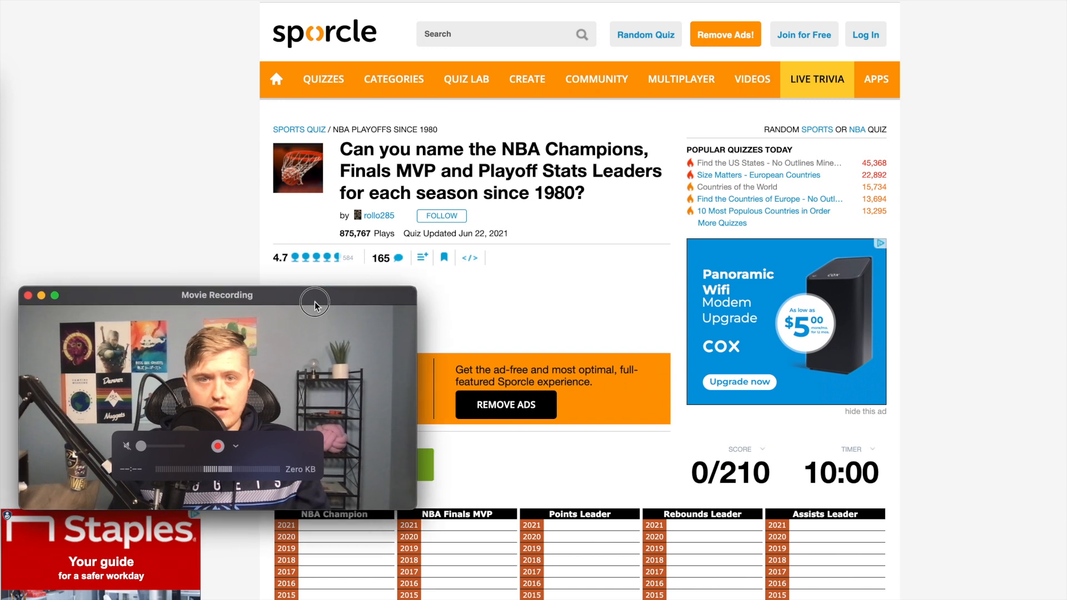
drag(315, 303, 349, 296)
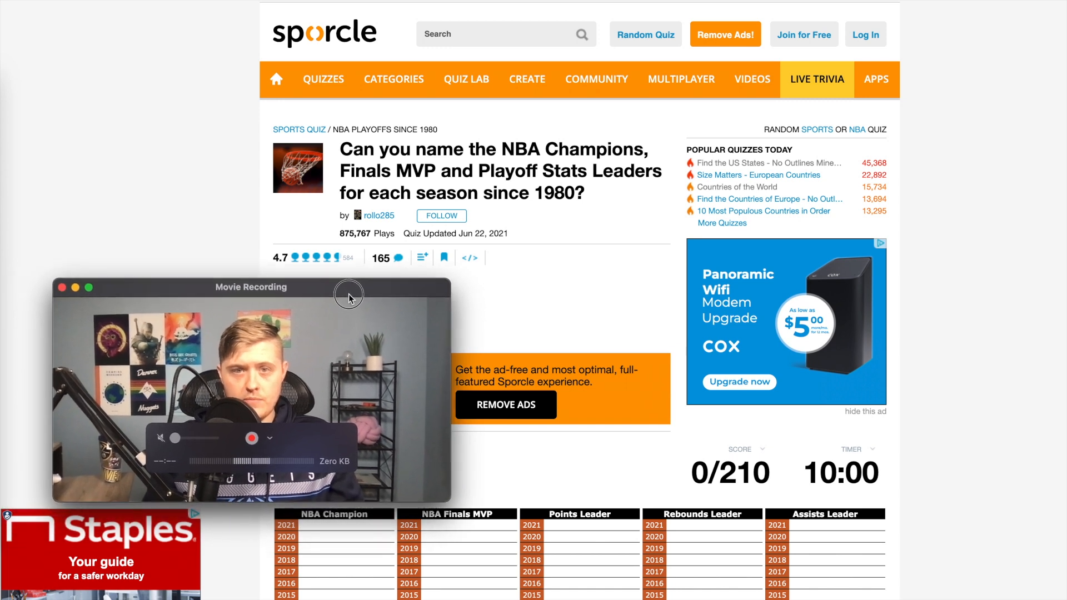
drag(348, 287, 409, 277)
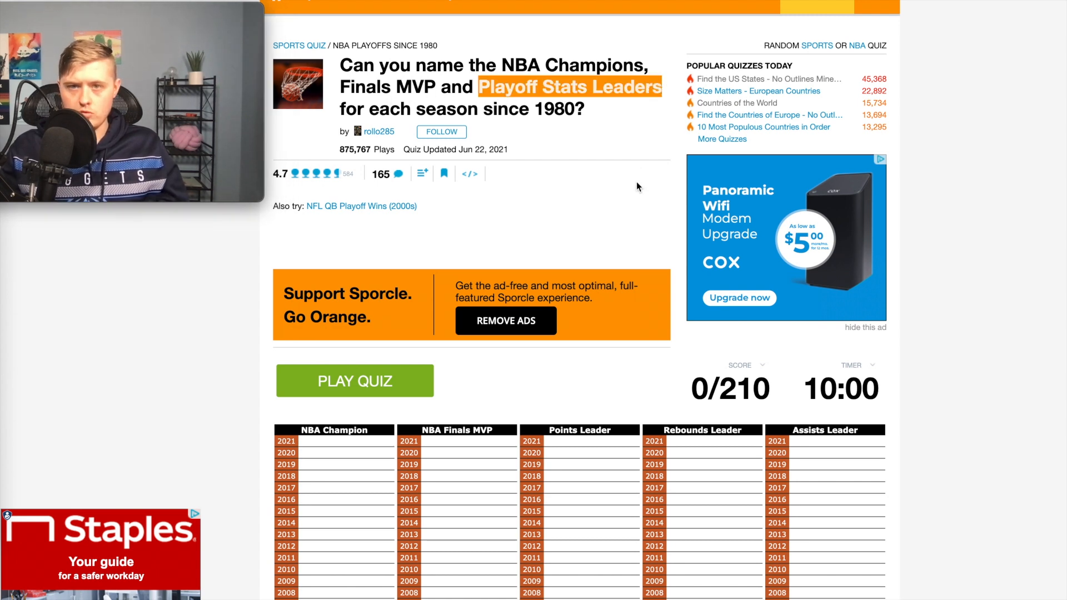
Scroll down through the empty 1980–2021 answer grid of the quiz
scroll(down, 3)
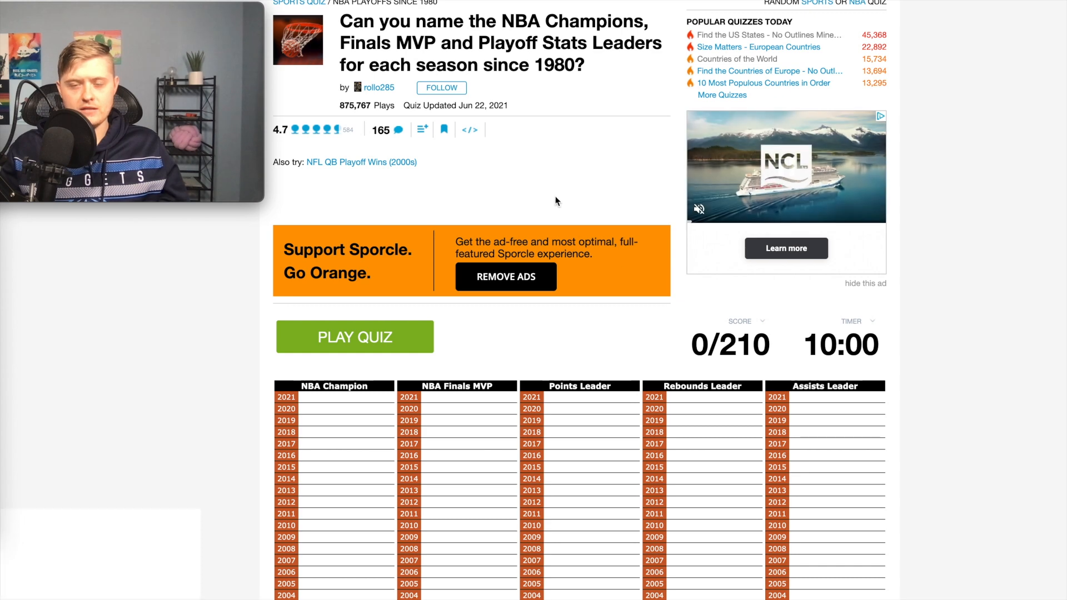
scroll(down, 3)
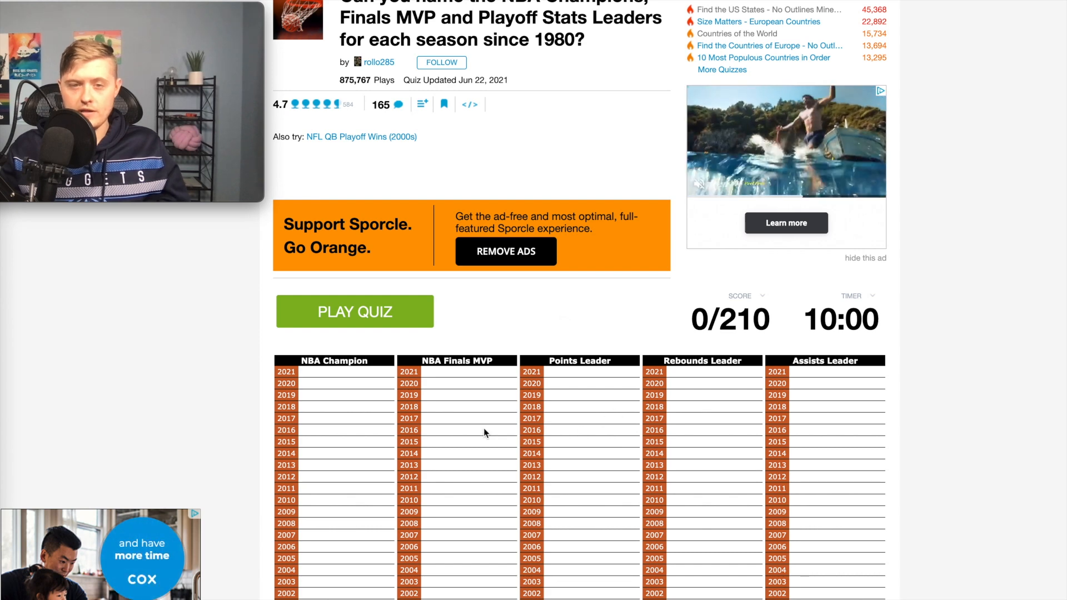
mouse_move(695, 467)
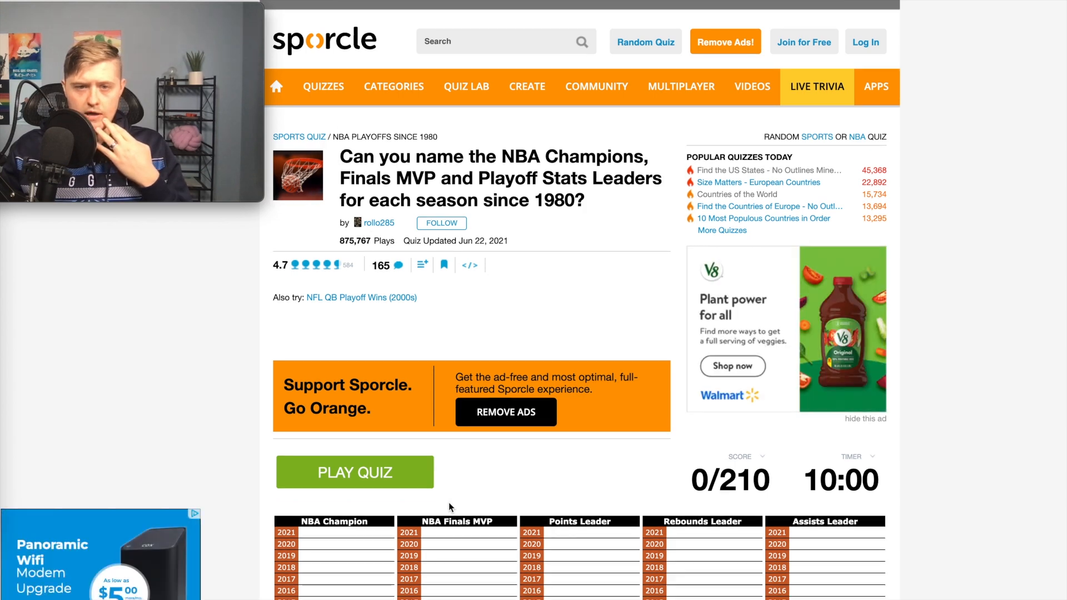
scroll(down, 3)
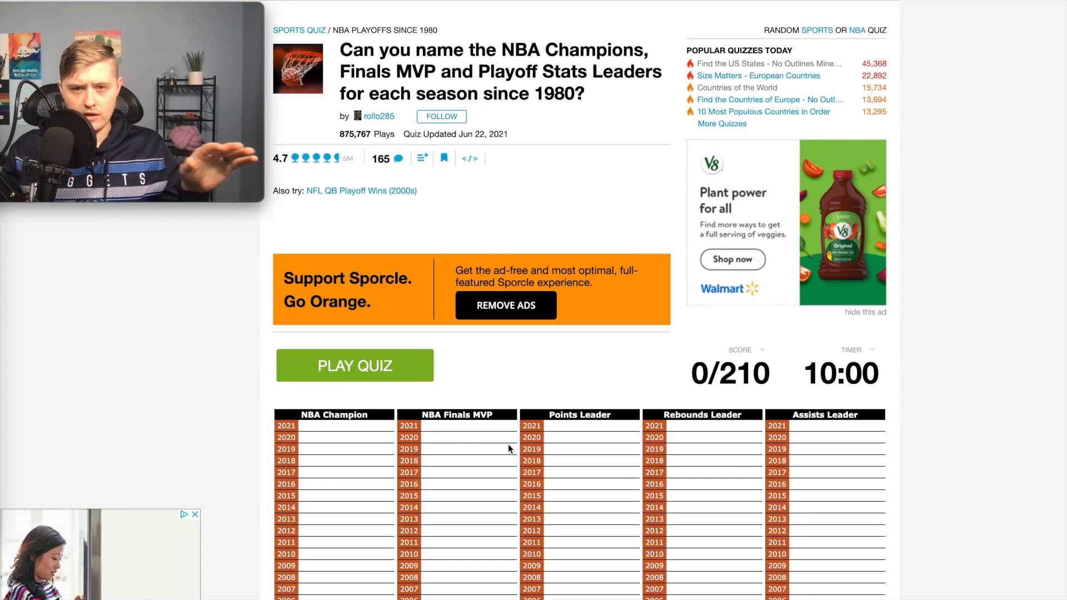
scroll(down, 3)
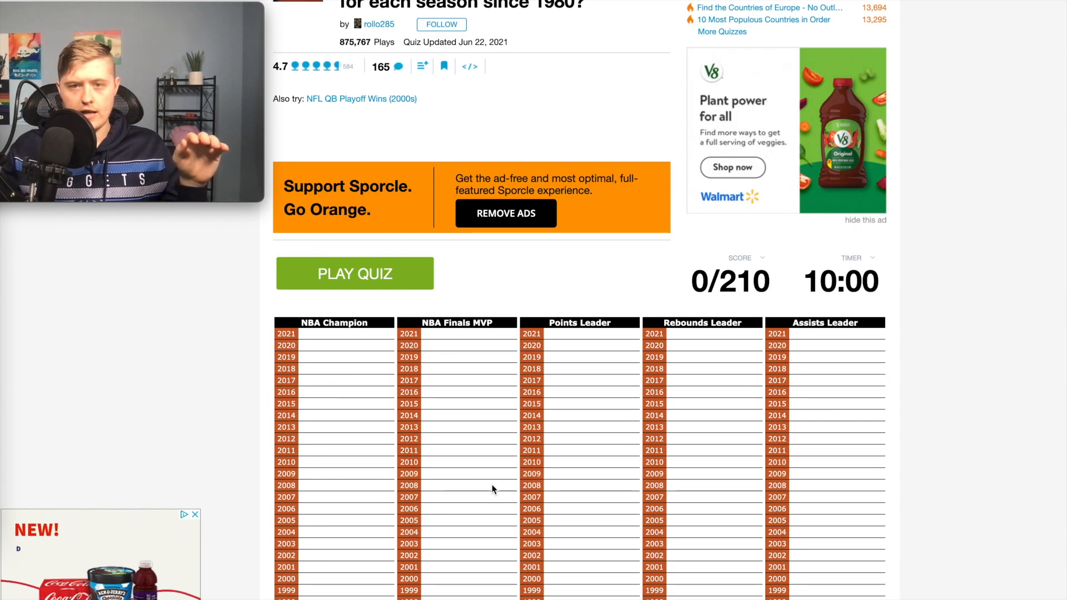
scroll(down, 3)
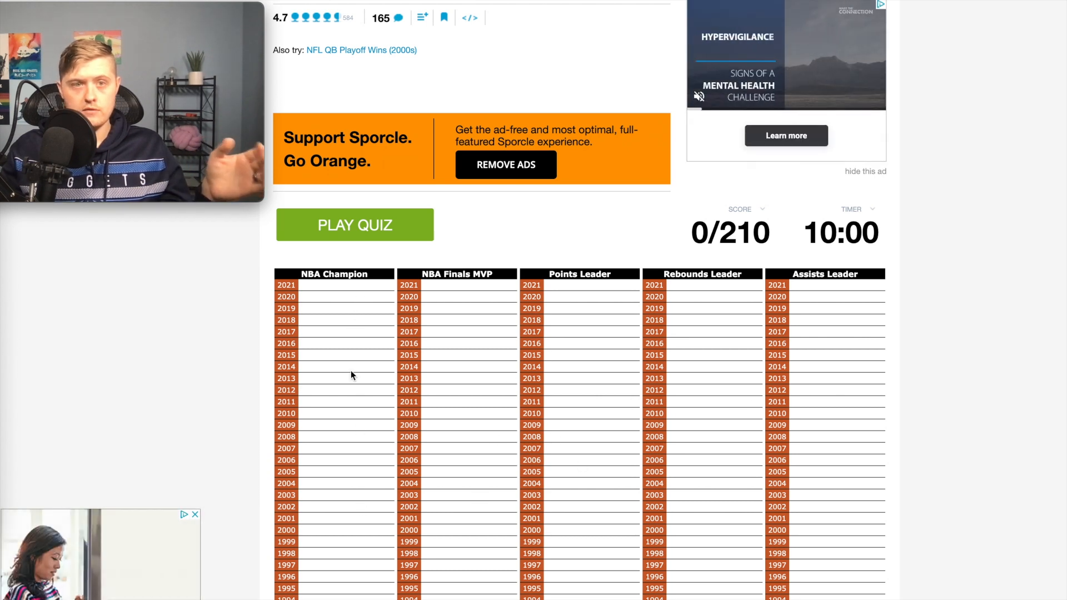
scroll(down, 3)
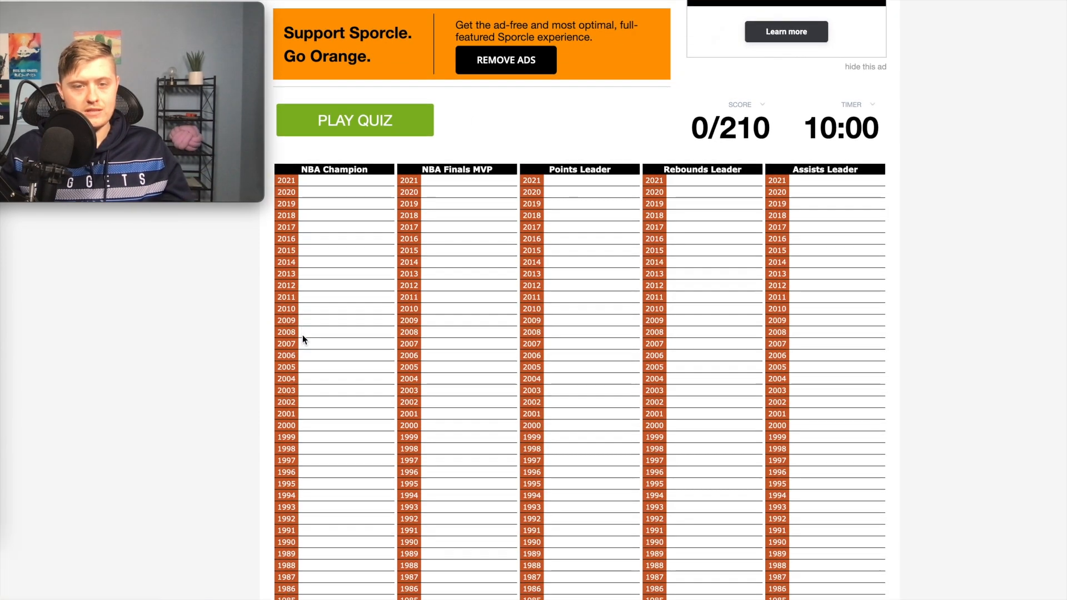
scroll(down, 3)
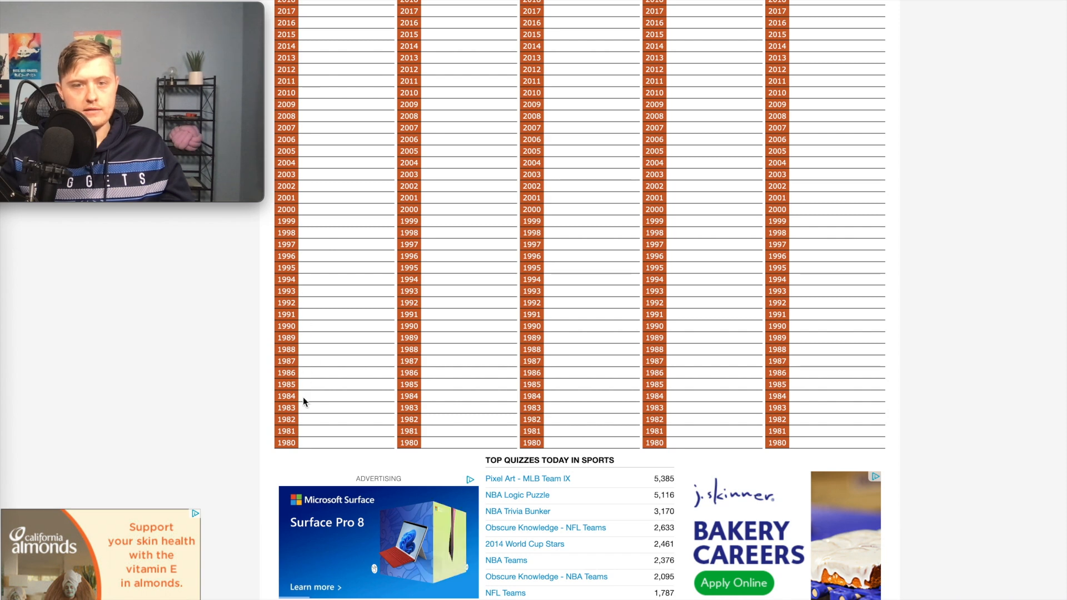
mouse_move(302, 425)
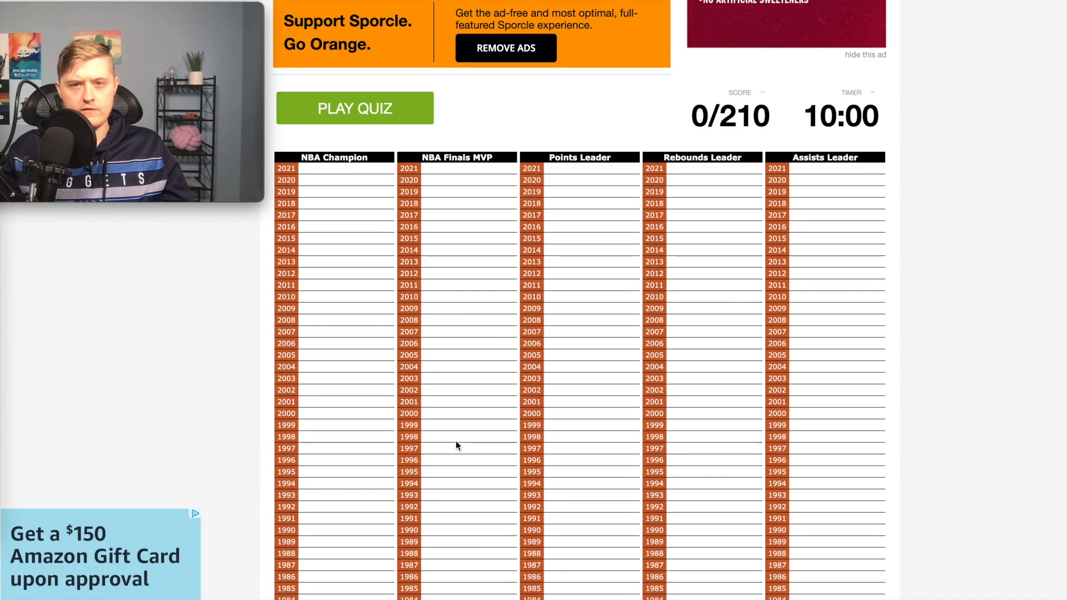
scroll(down, 3)
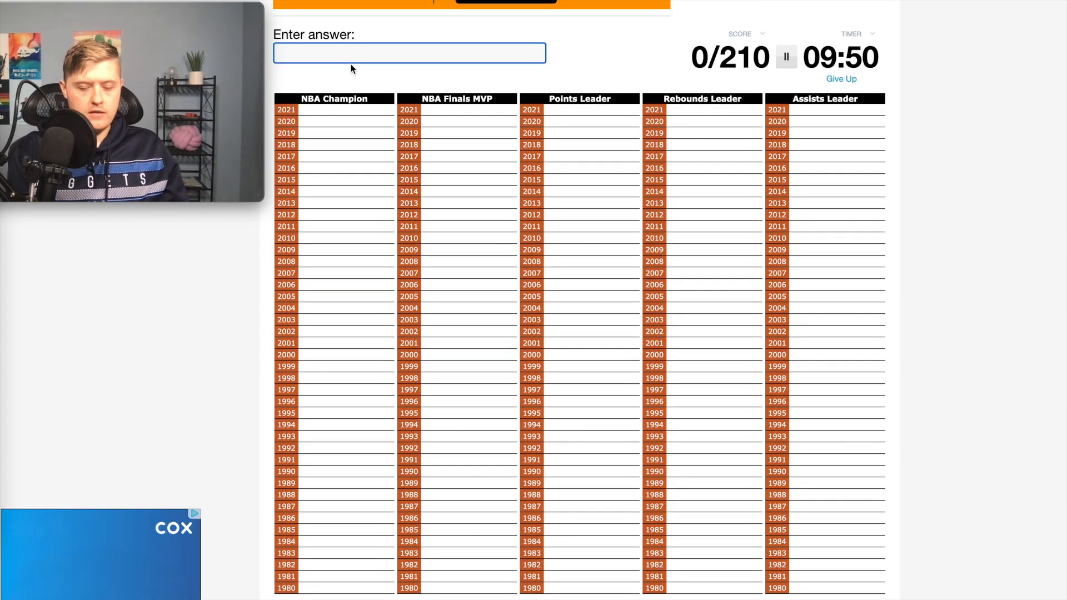
Enter champions Los Angeles Lakers, Celtics, Chicago Bulls and Spurs, plus short 's' and 'p' guesses
text(los angle)
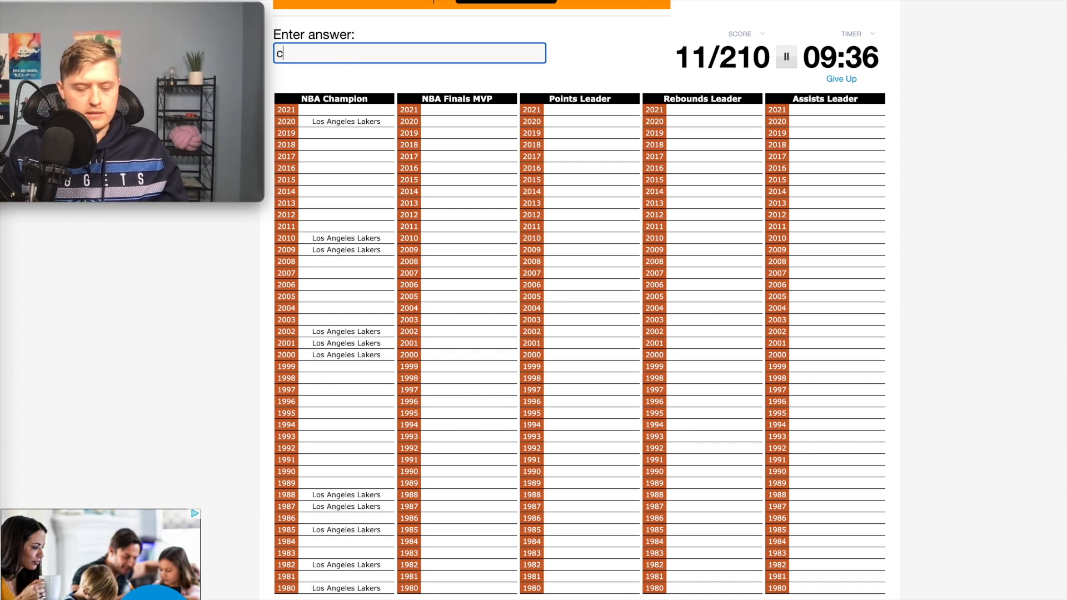
text(elti)
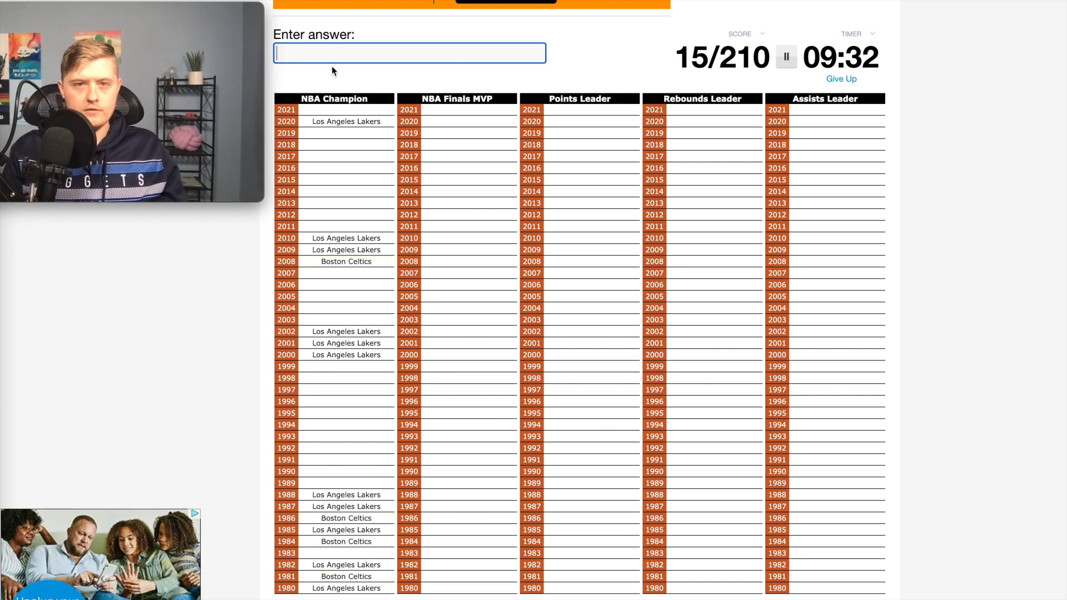
text(s)
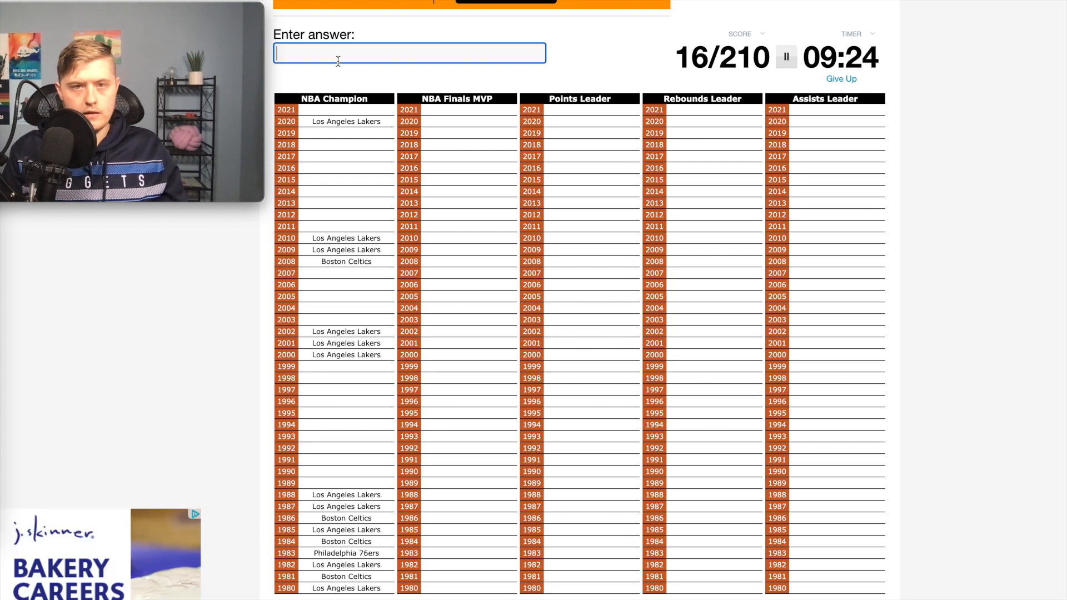
text(p)
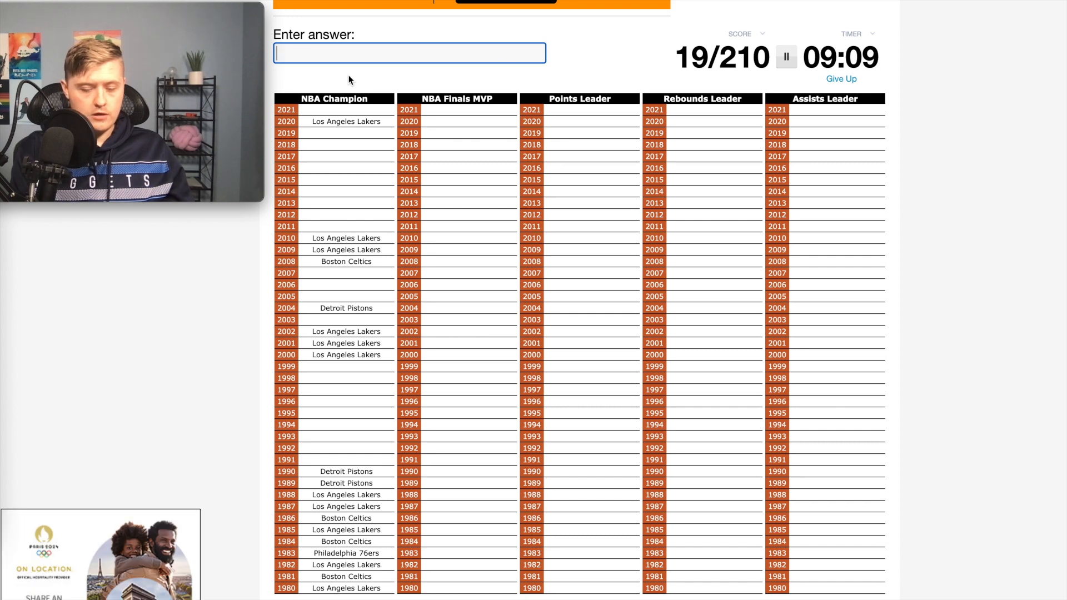
text(Chicago Bulls)
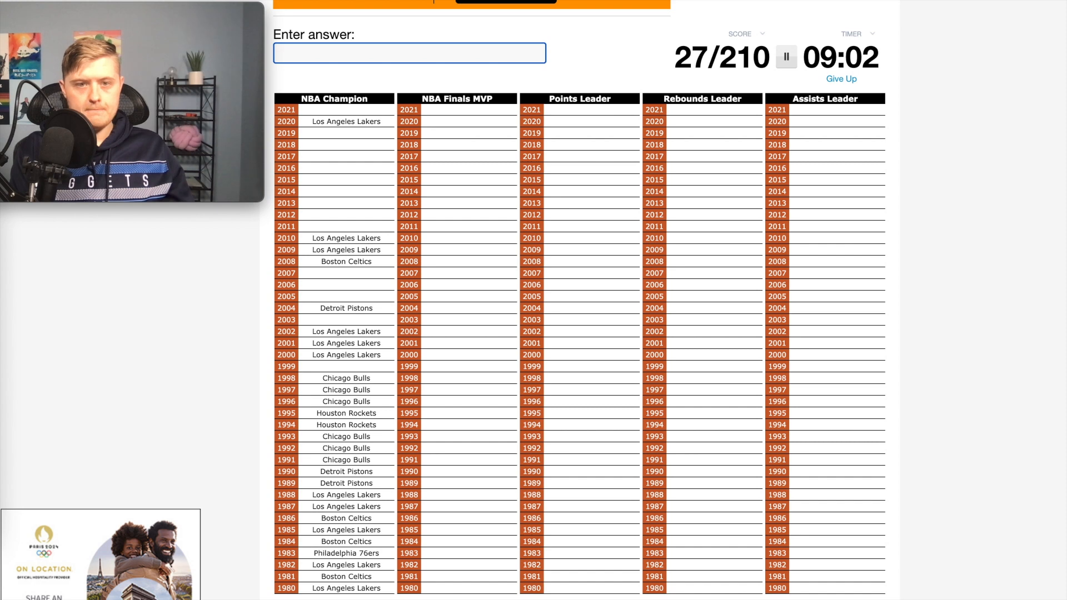
text(spur)
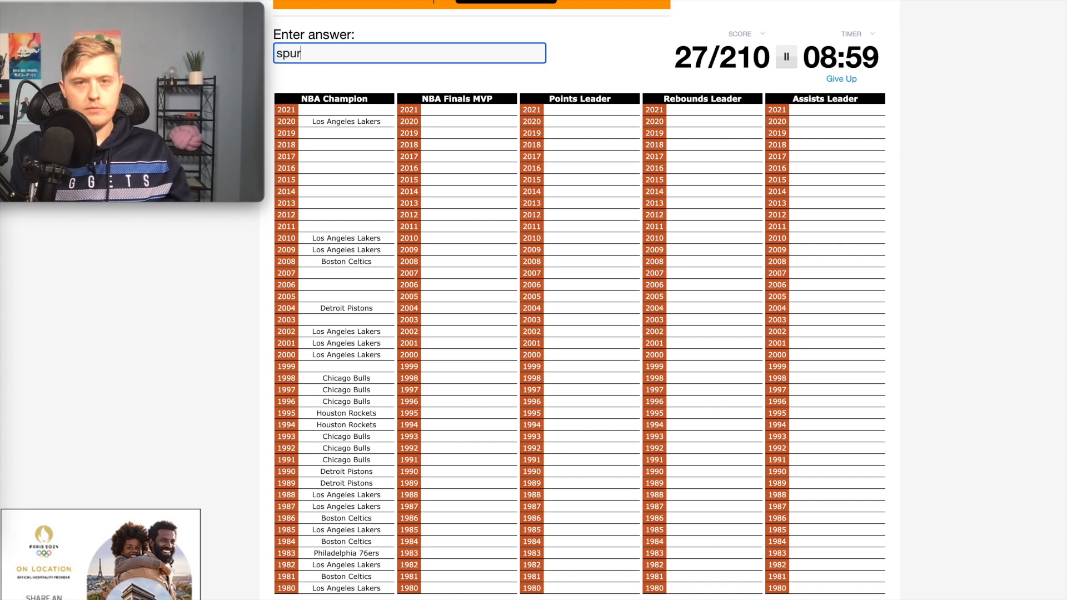
text(spurs)
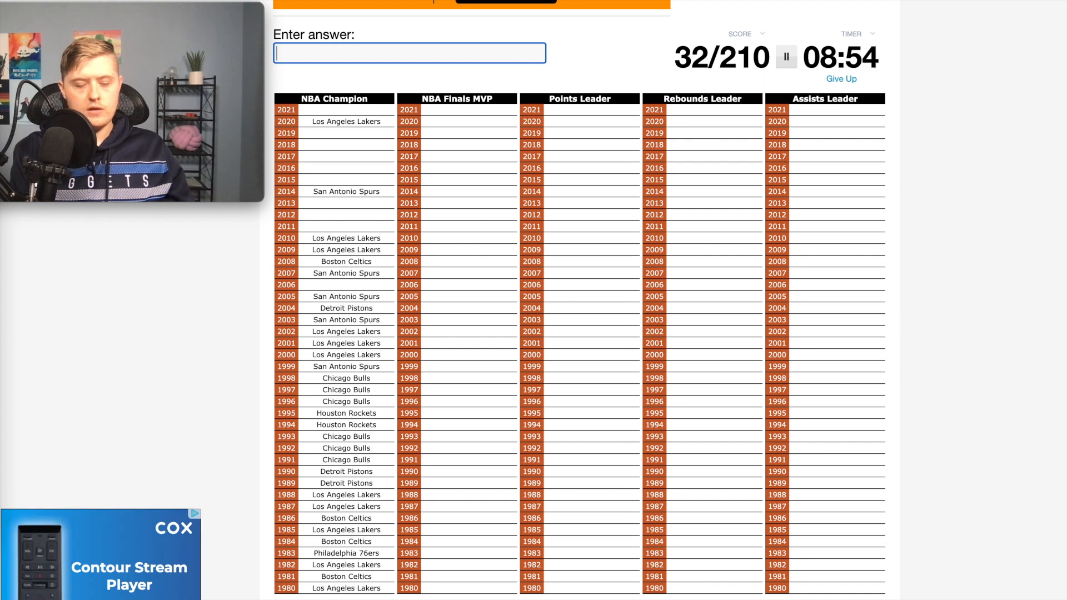
Enter Miami Heat, Mavericks, Warriors and Cleveland Cavaliers, then start an 'ra' guess
text(Miami Heat)
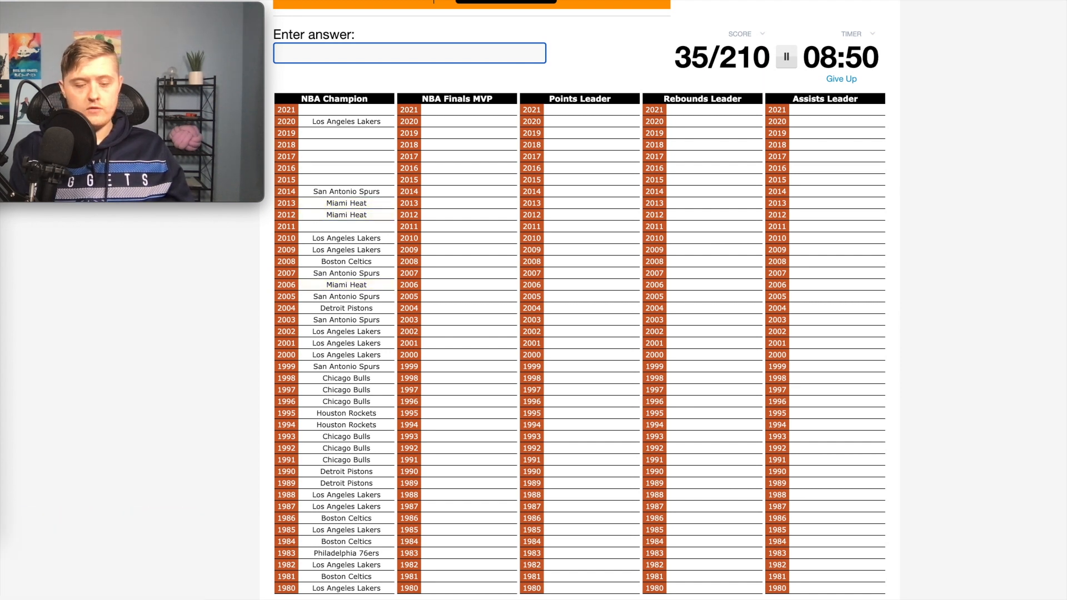
text(maver)
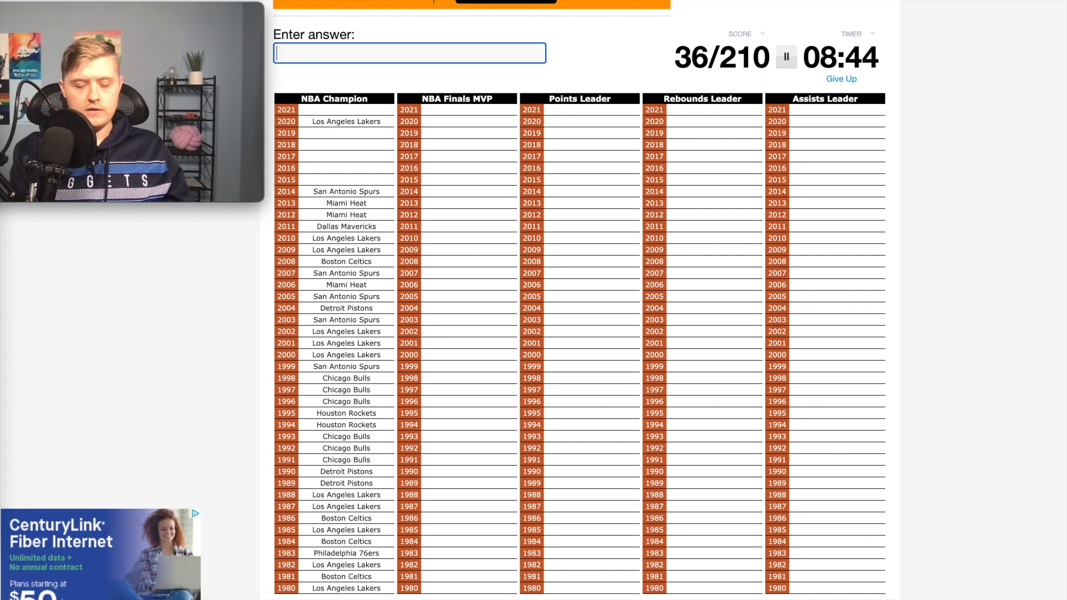
text(warrior)
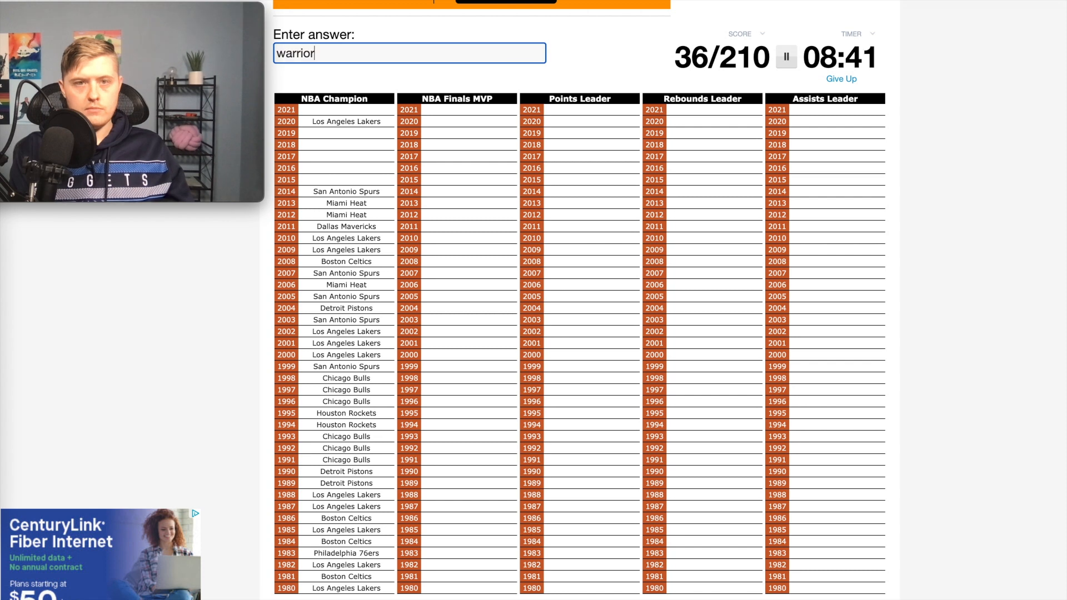
key(Enter)
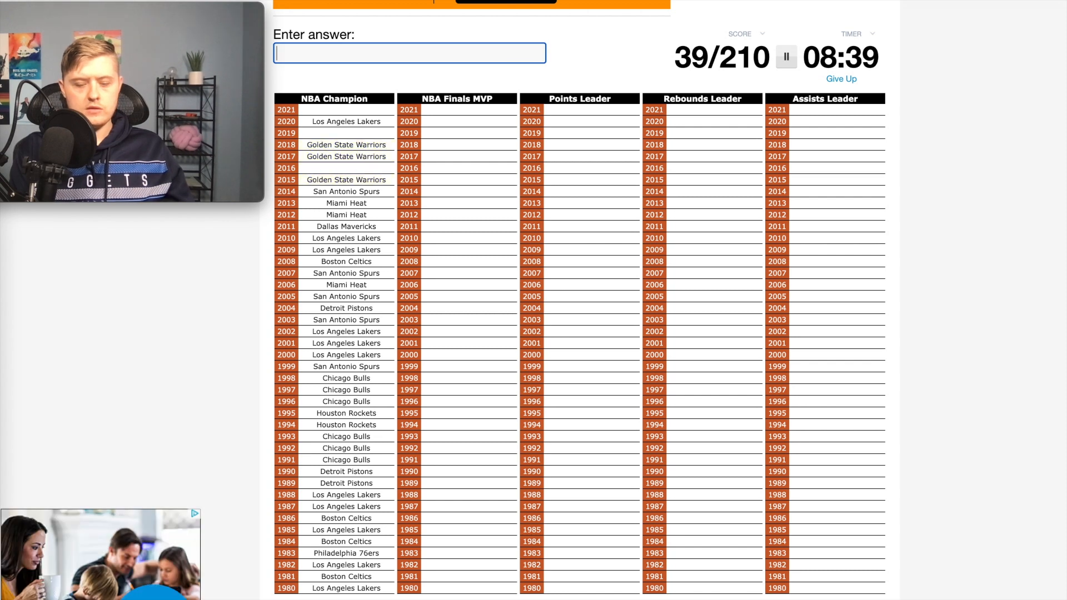
text(Cleveland Cavaliers)
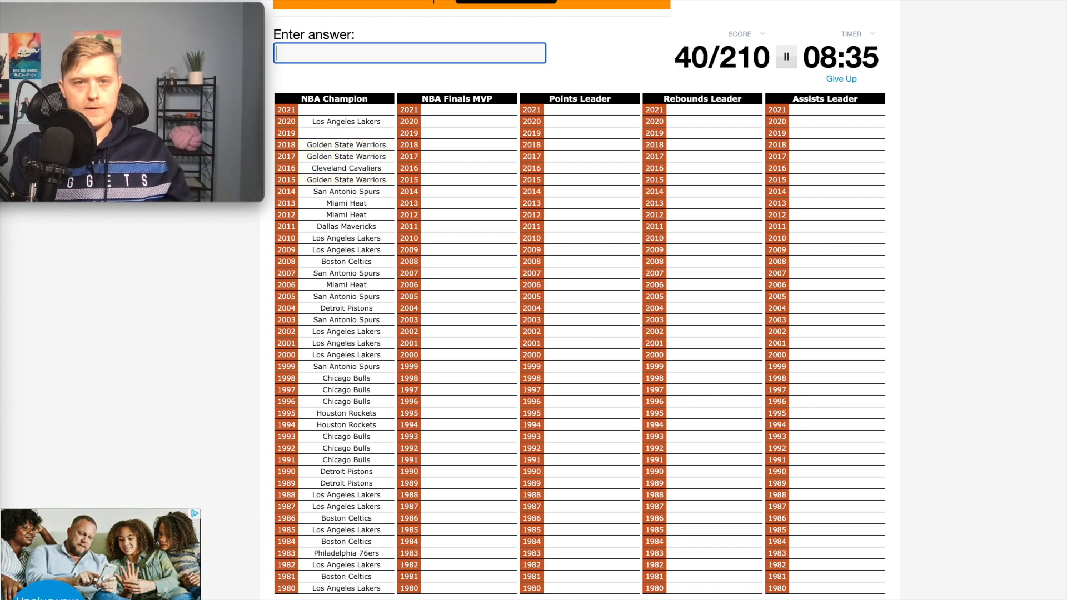
text(ra)
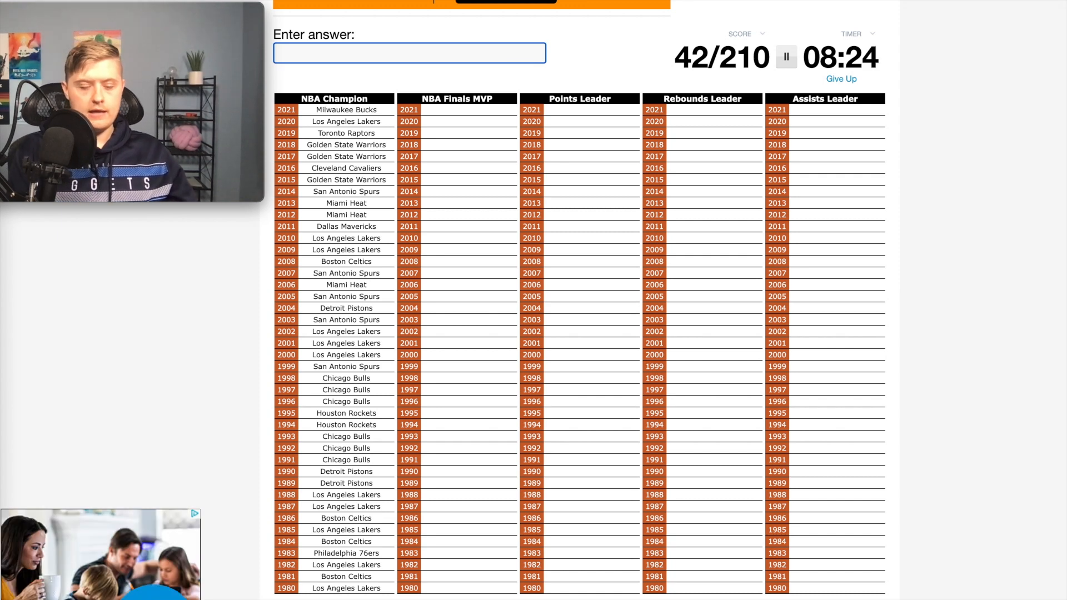
Enter 1980s players: Magic, Cedric, Moses Malone, Larry Bird, Kareem, James and Isiah Thomas
text(magic)
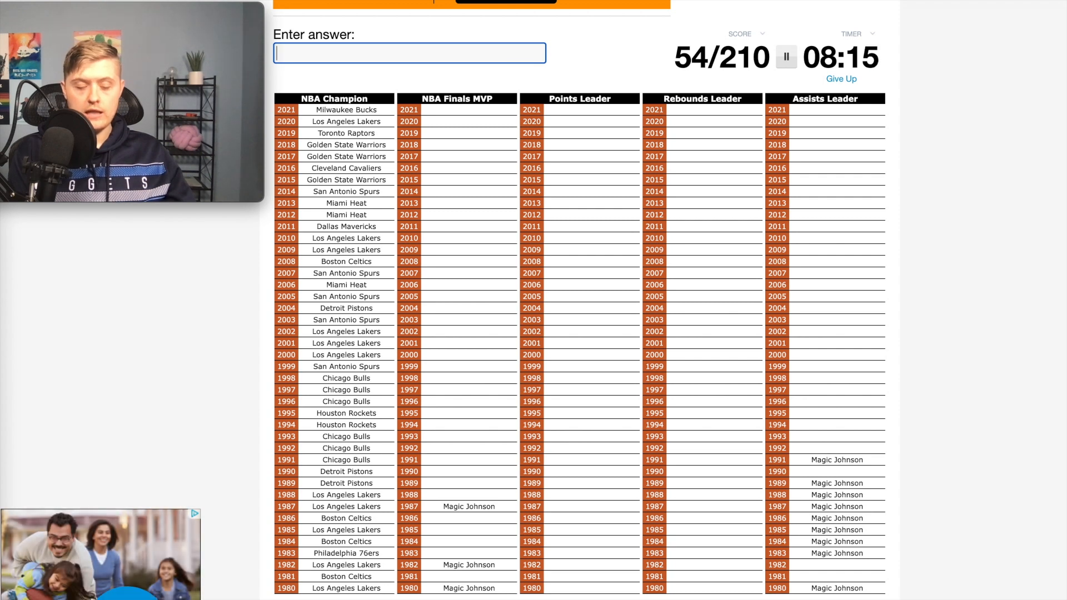
text(cedric)
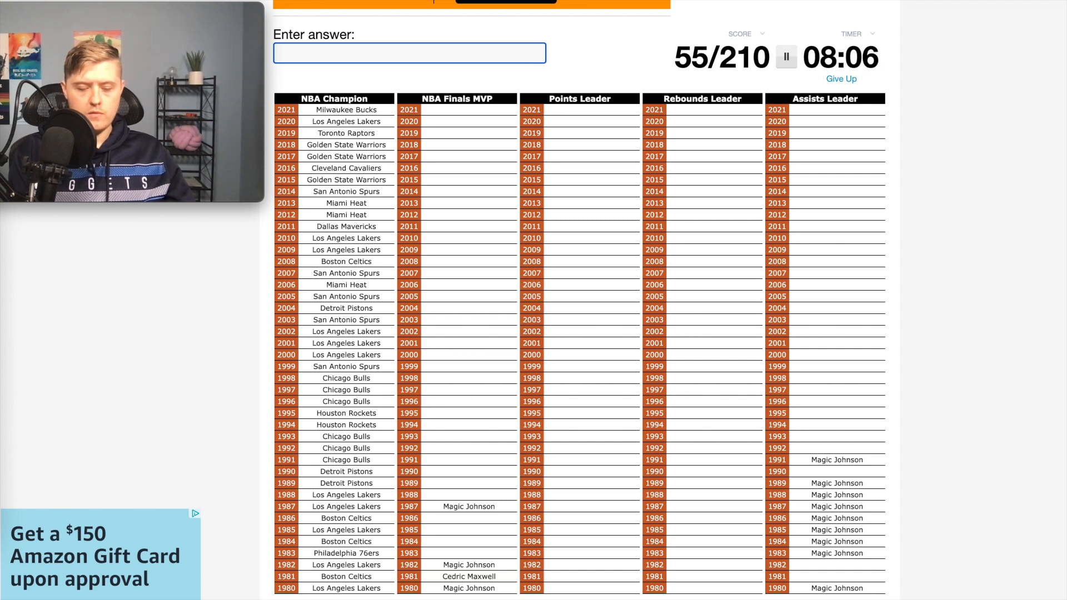
text(moses ma)
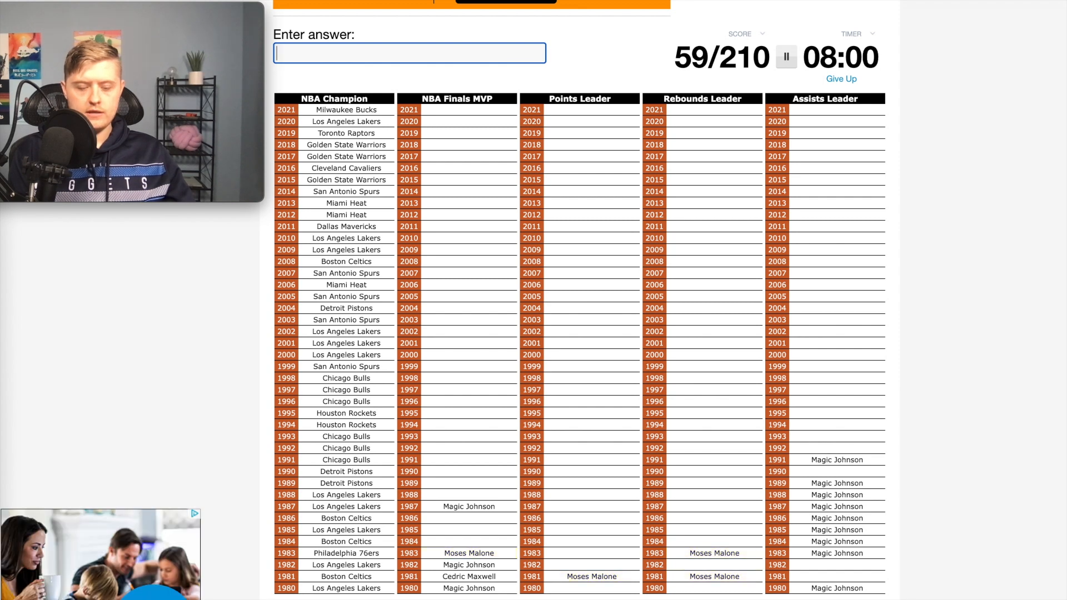
text(Larry Bird)
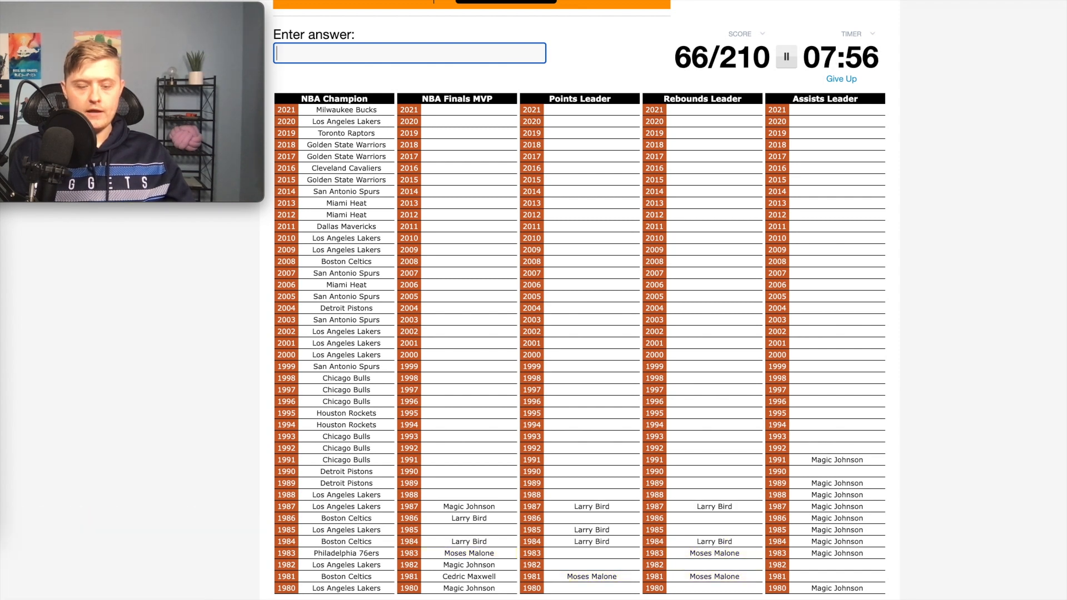
text(kareem abdul-jabba)
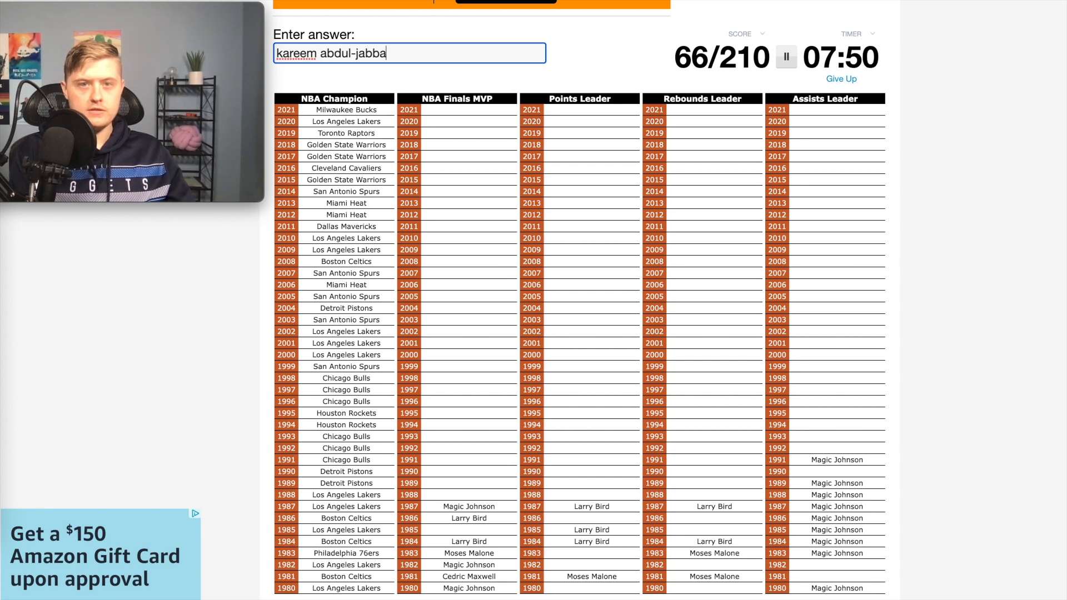
text(jam)
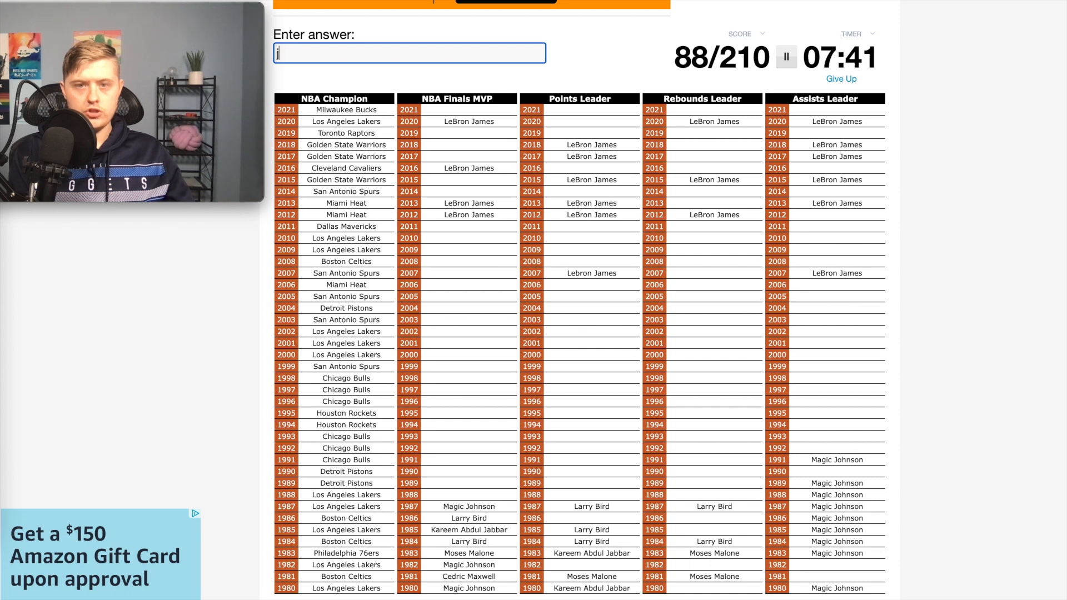
text(ames)
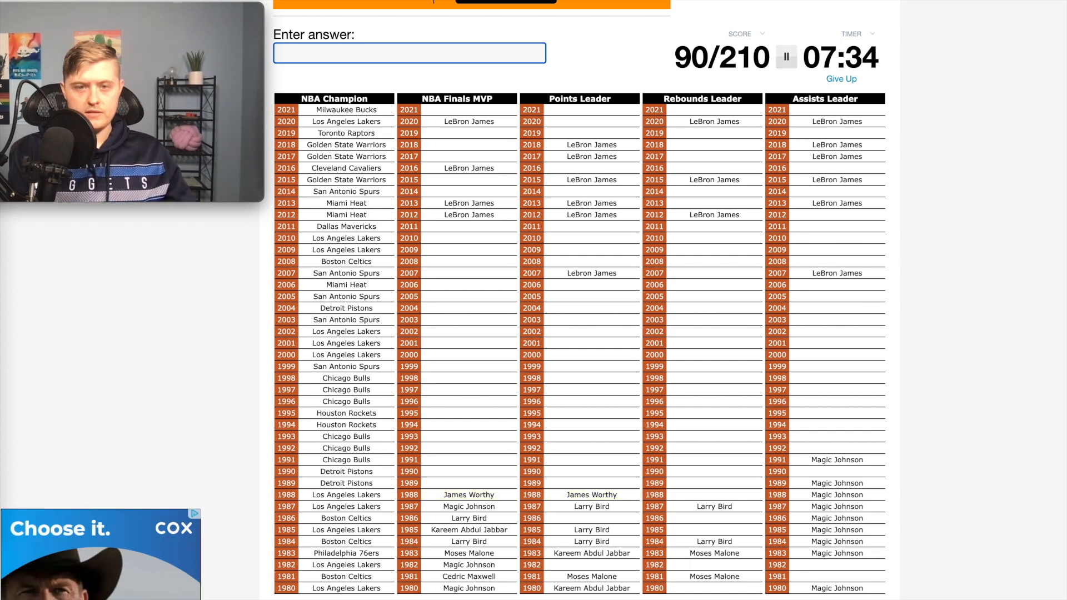
text(Isiah Thomas)
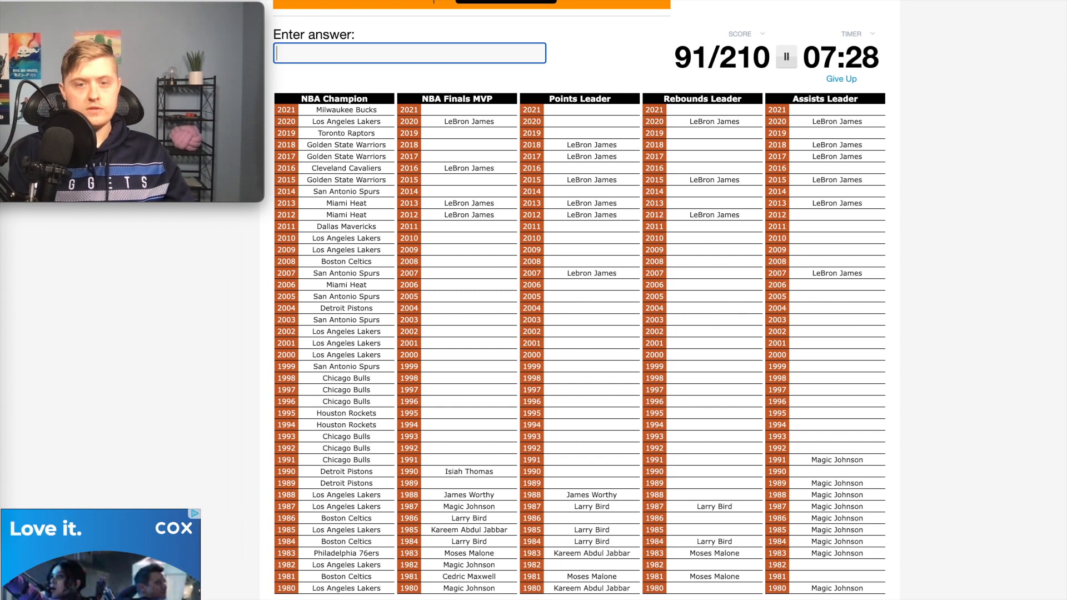
Enter Joe, Michael Jordan, Olajuwon, Shaquille O'Neal, Dwyane Wade and Paul Pierce
text(joe)
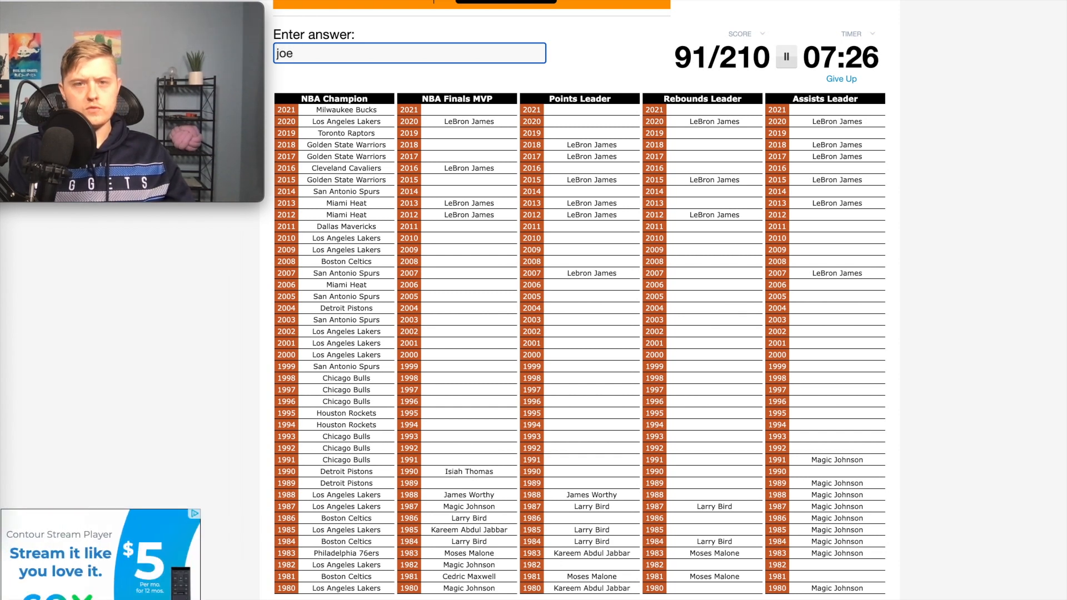
text(mi)
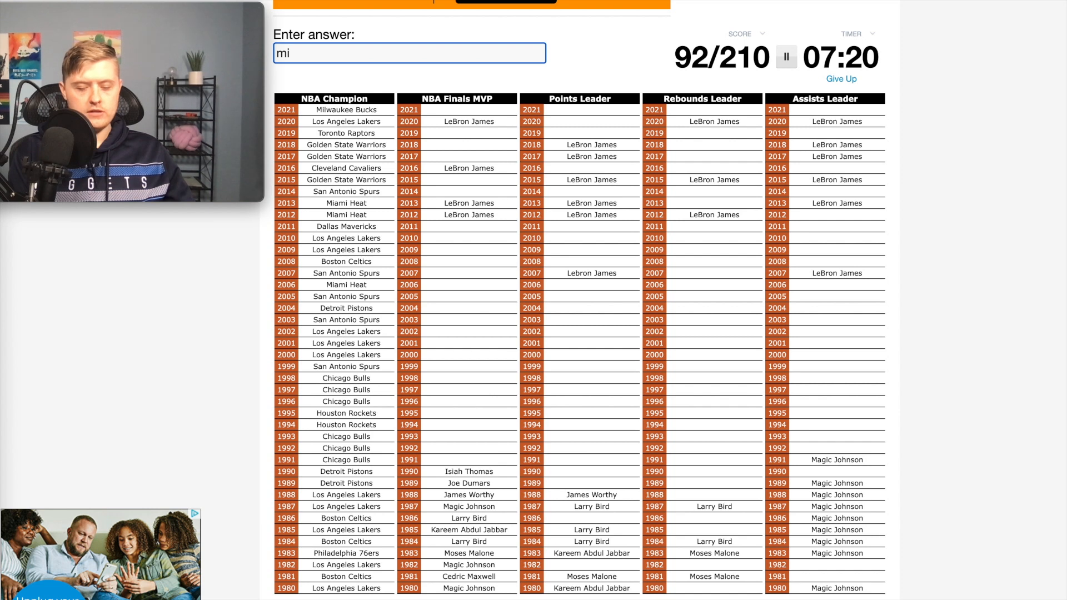
text(michael jordan)
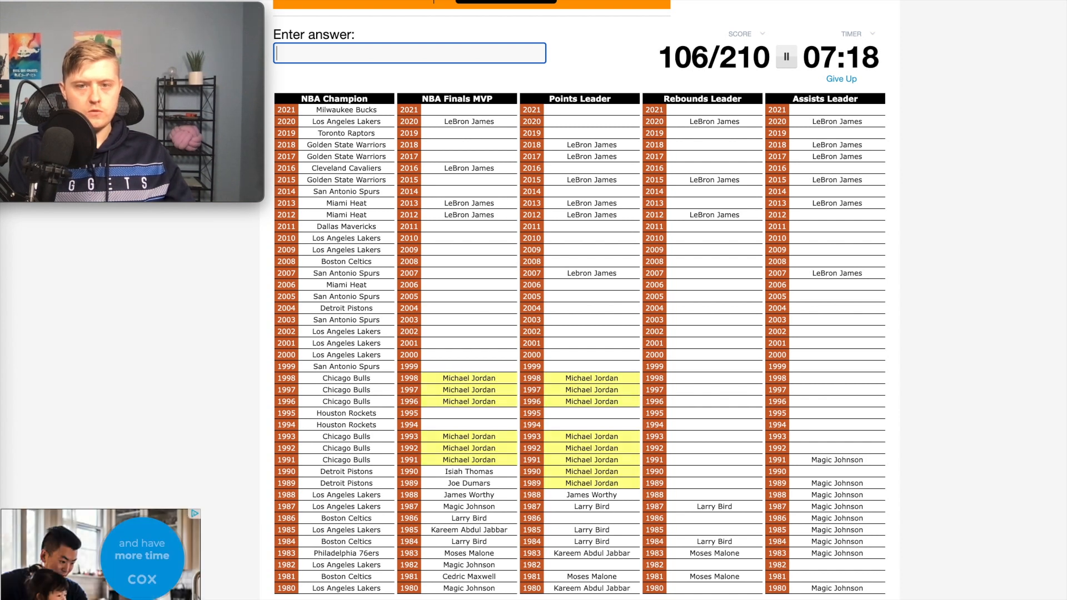
text(ola)
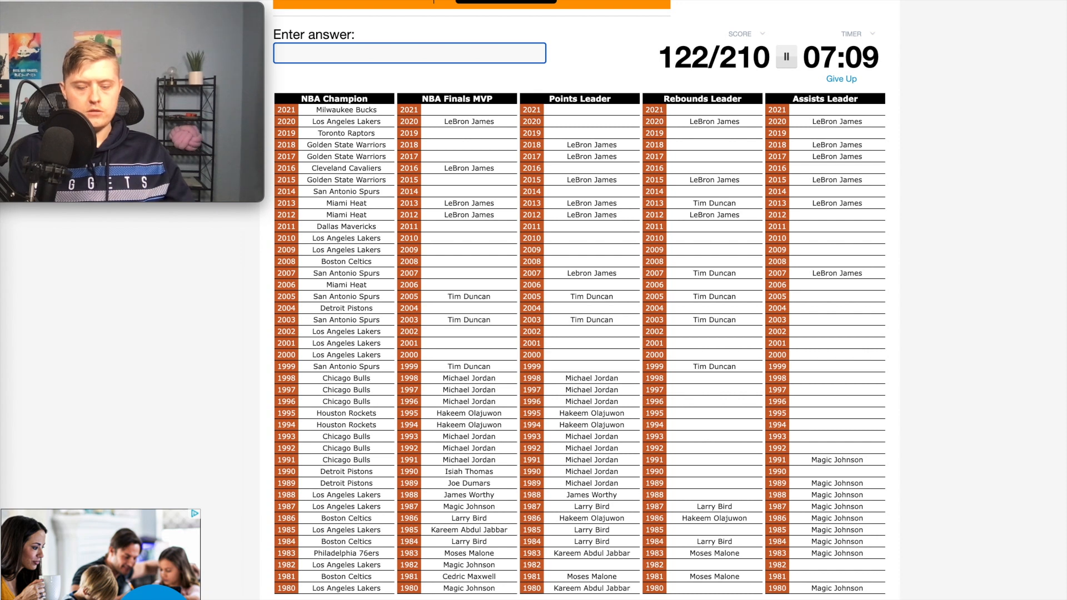
text(Shaquille O'Neal)
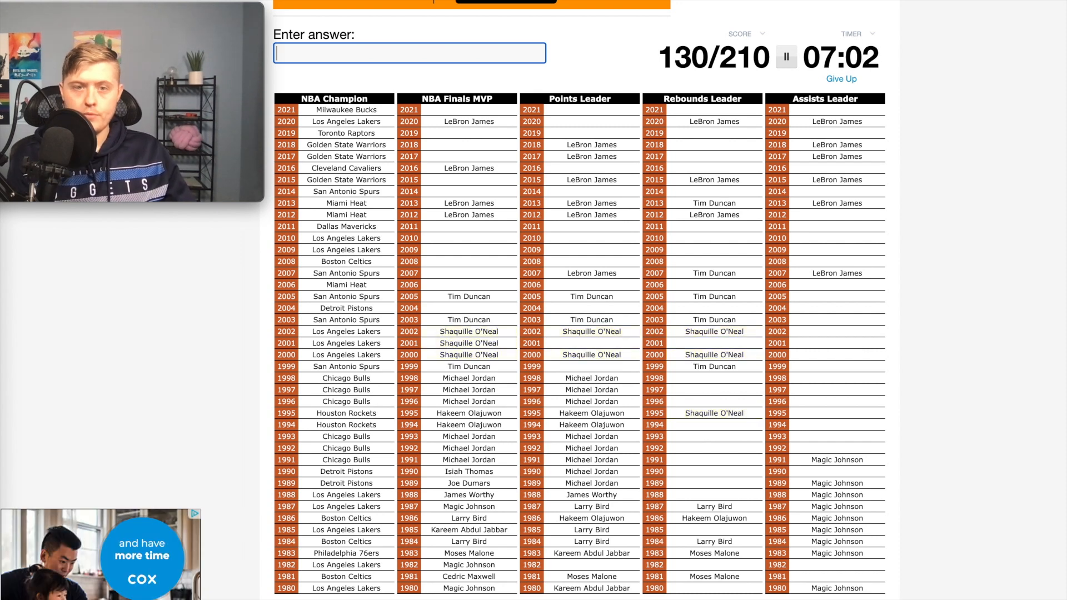
text(bu)
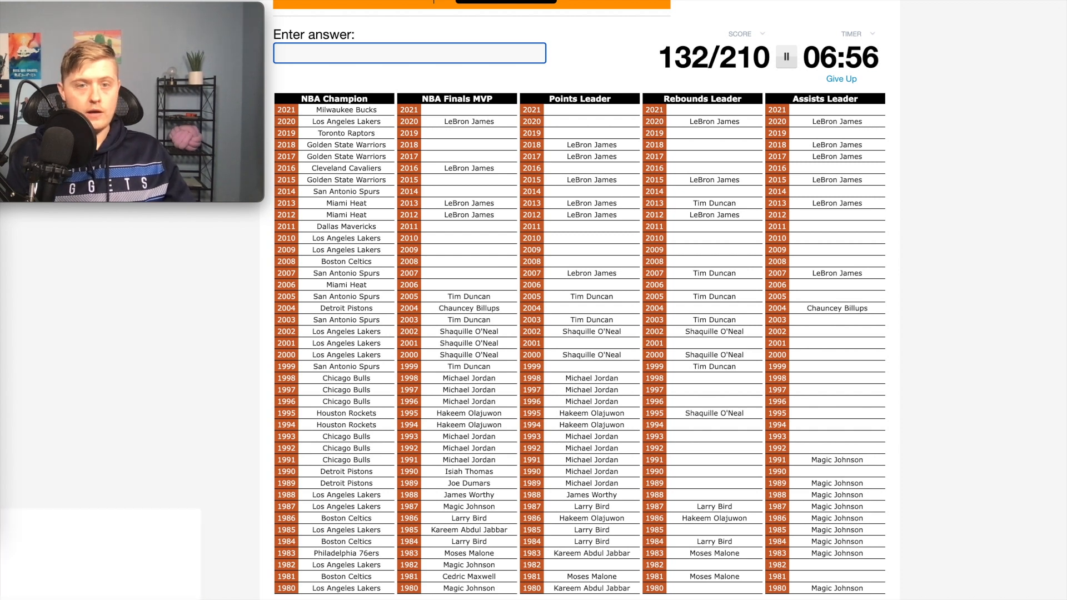
text(Dwyane Wade)
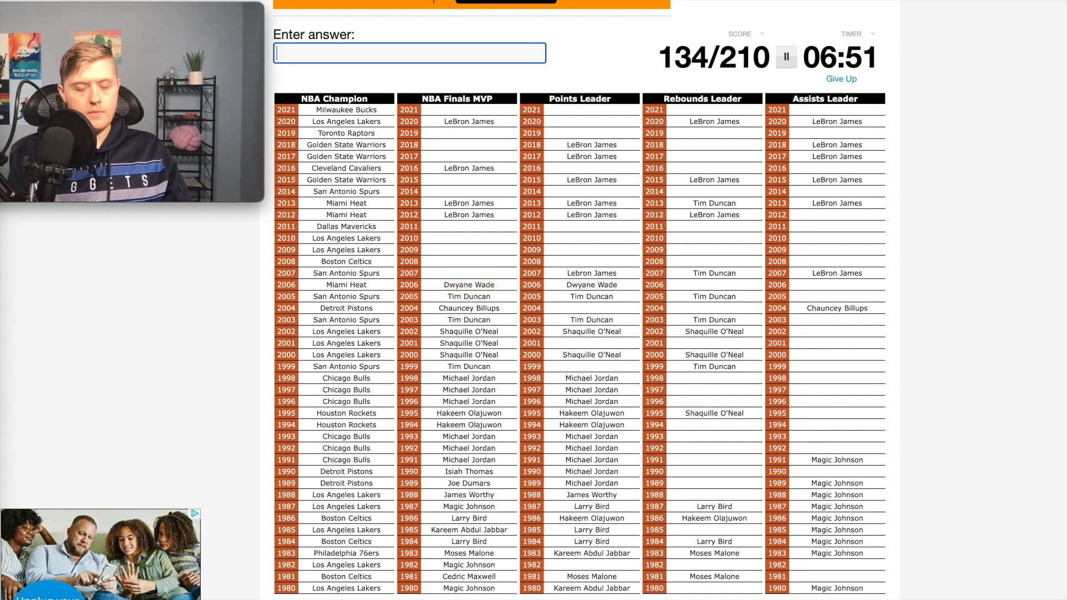
text(p)
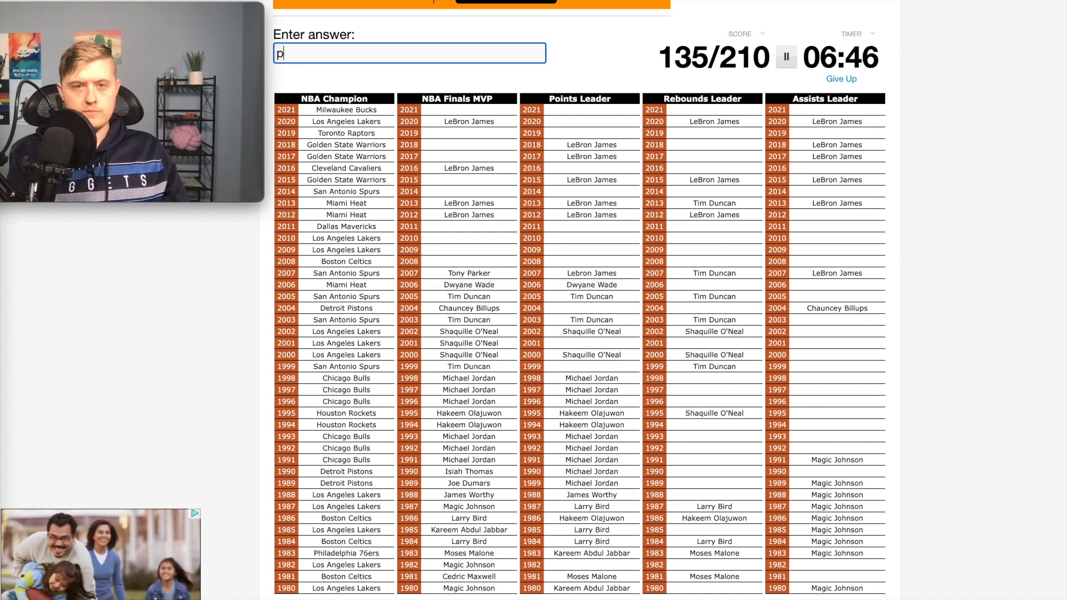
text(paul pierce)
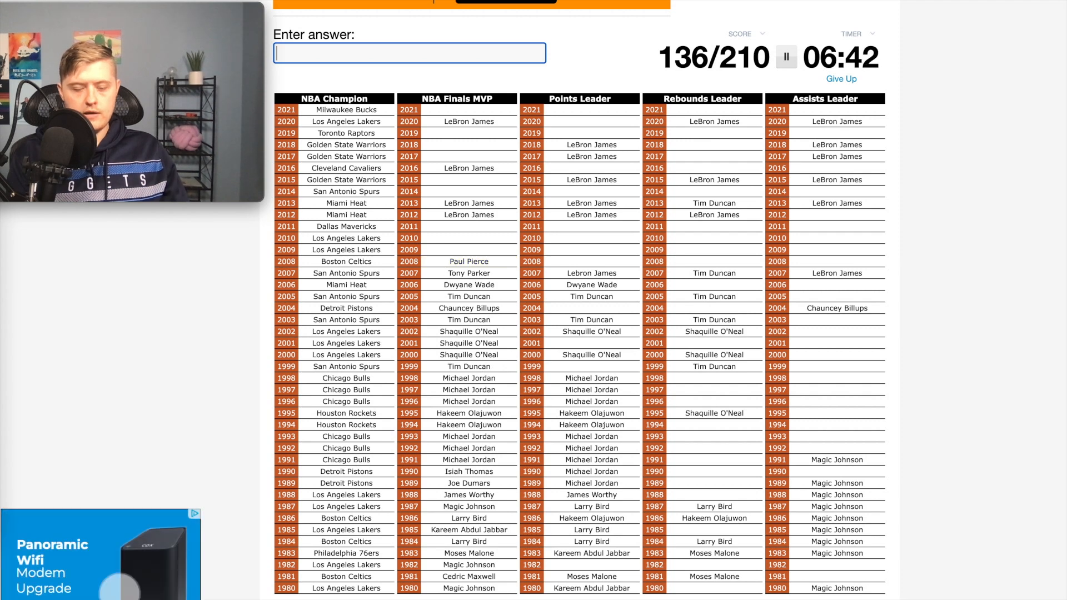
Enter later players: Kobe Bryant, Nowitzki, 'le', Iguodala, 'd' and Antetokounmpo
text(ko)
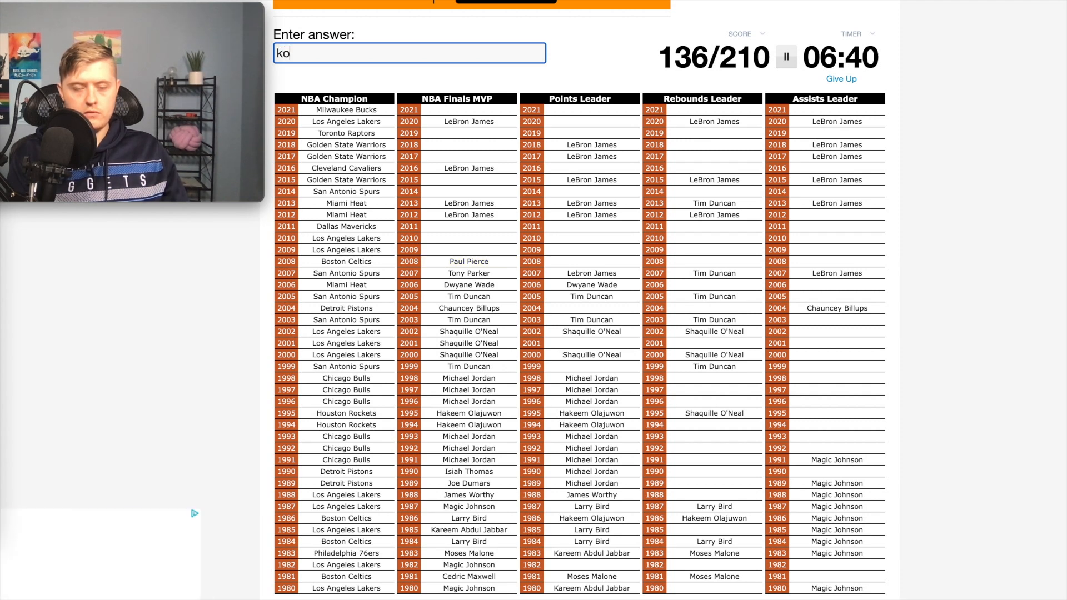
text(bry)
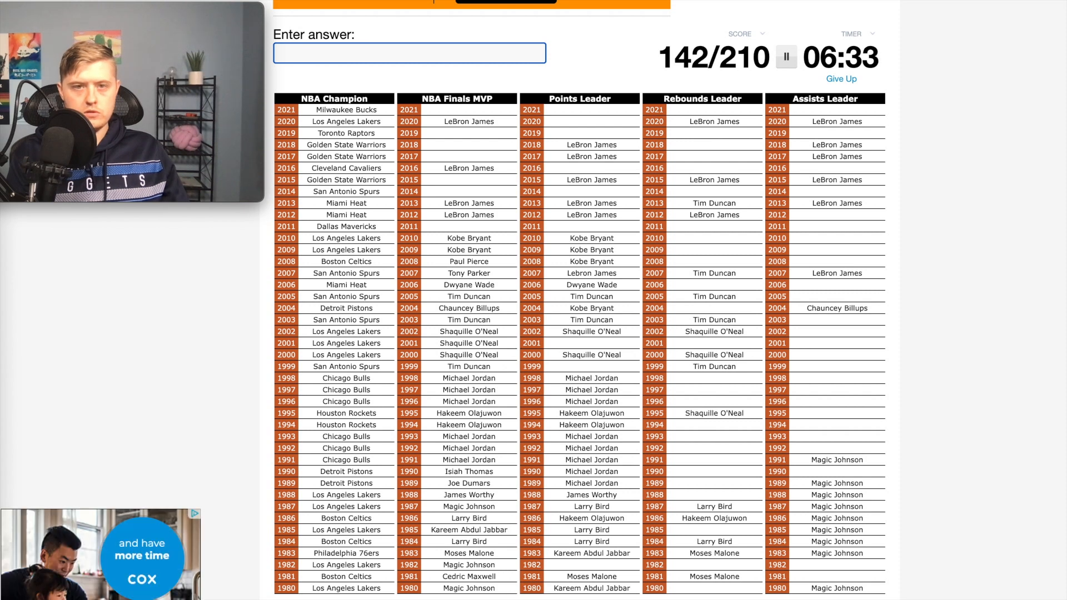
text(nowi)
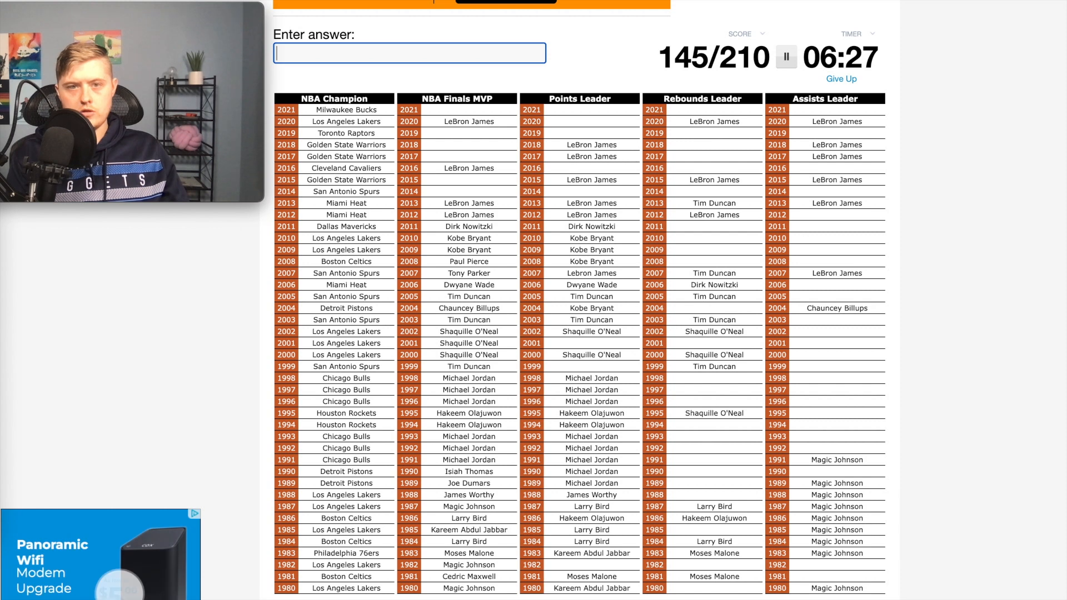
text(le)
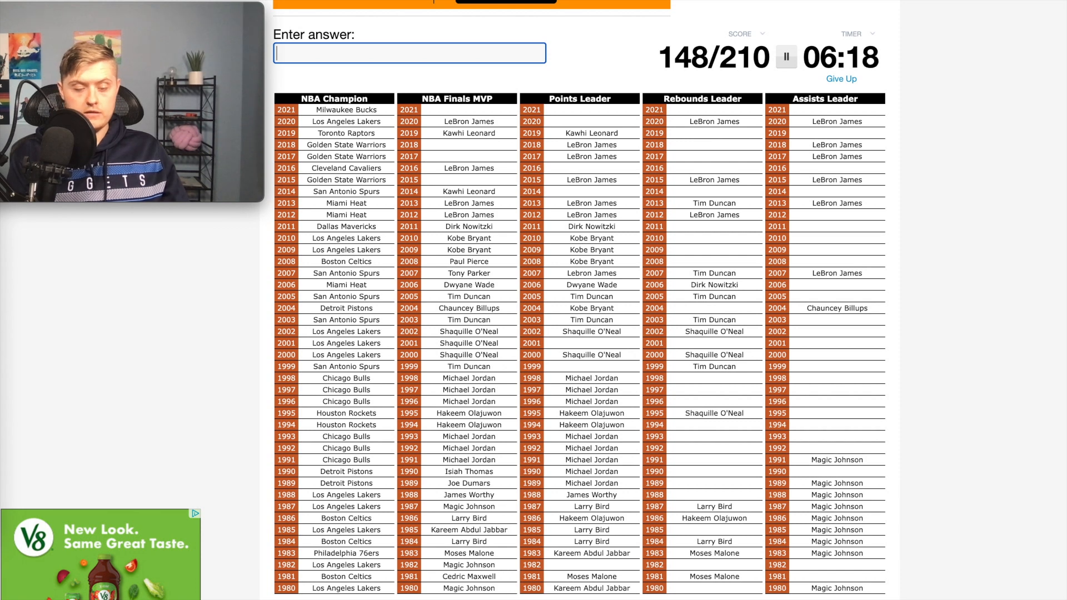
text(igu)
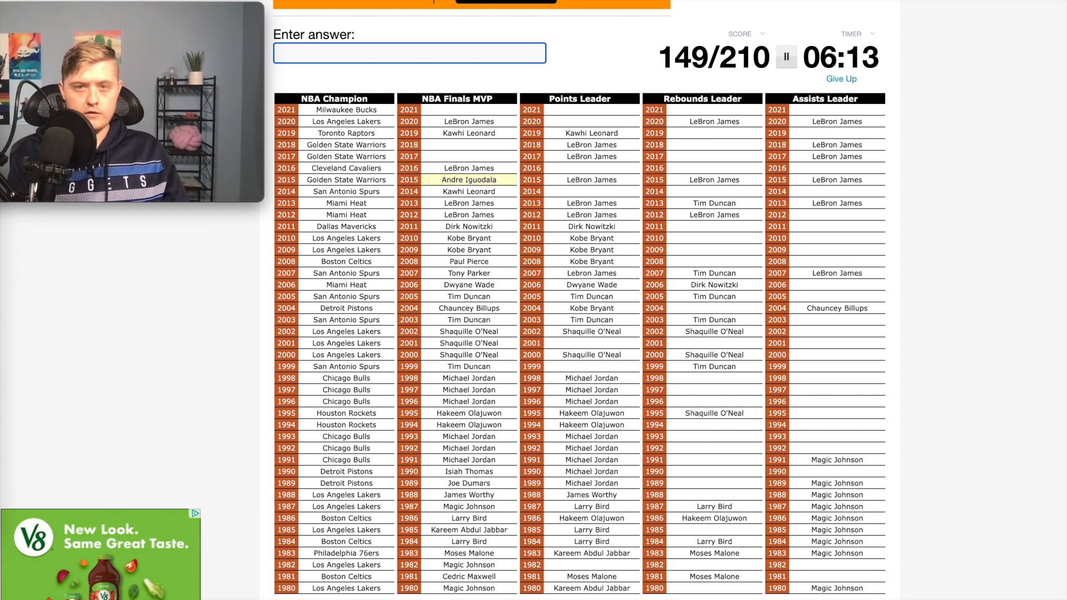
text(d)
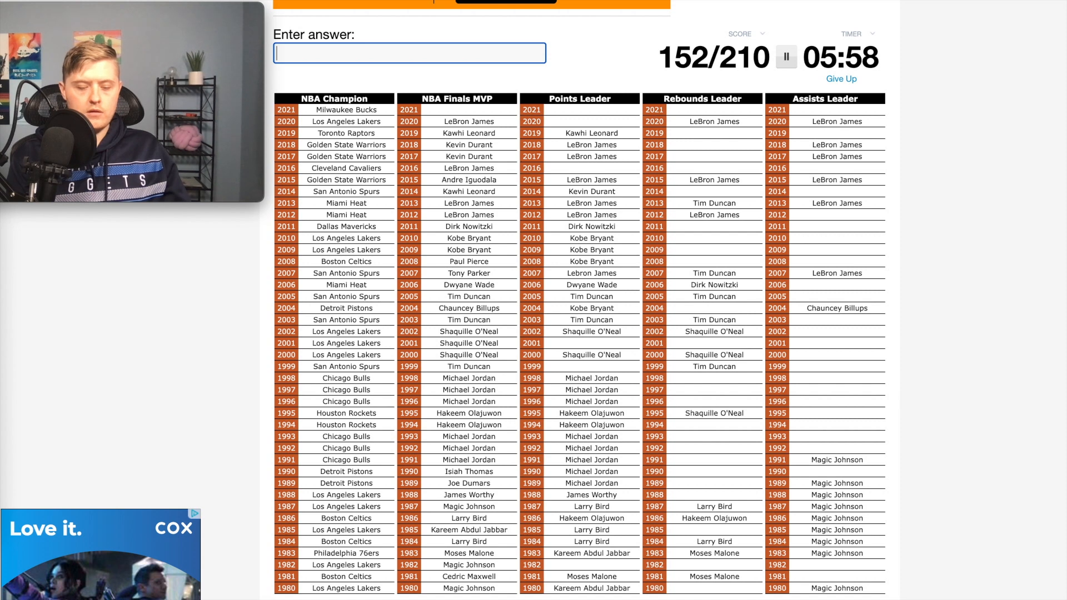
text(anteto)
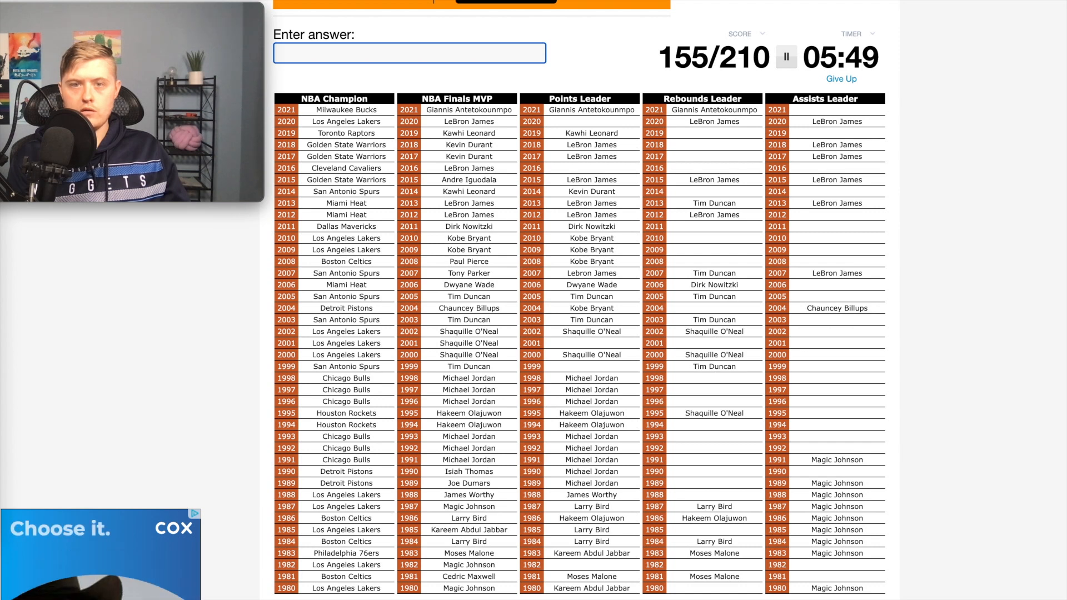
Guess Anthony Davis, 'jr', Marc Gasol, Ibaka, VanVleet, Curry and Irving, clearing the last guess
text(anthony da)
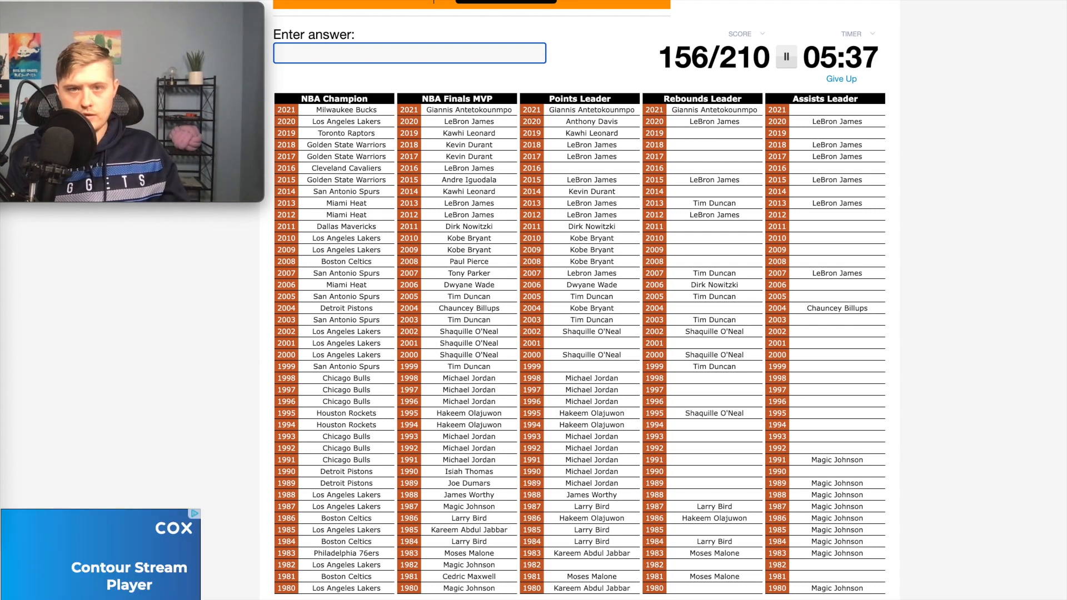
text(jr)
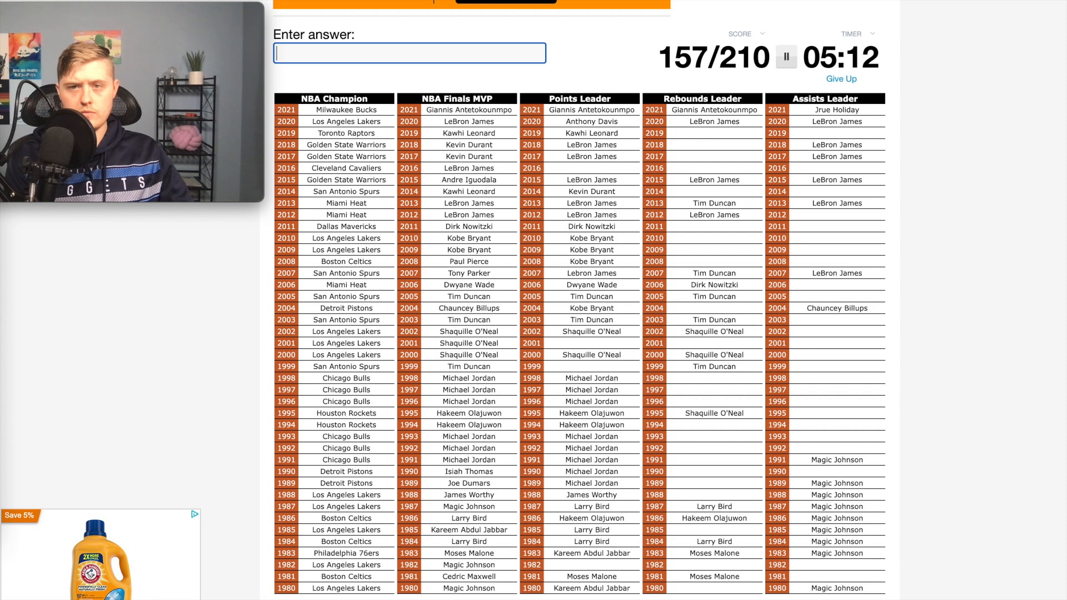
text(marc gaso)
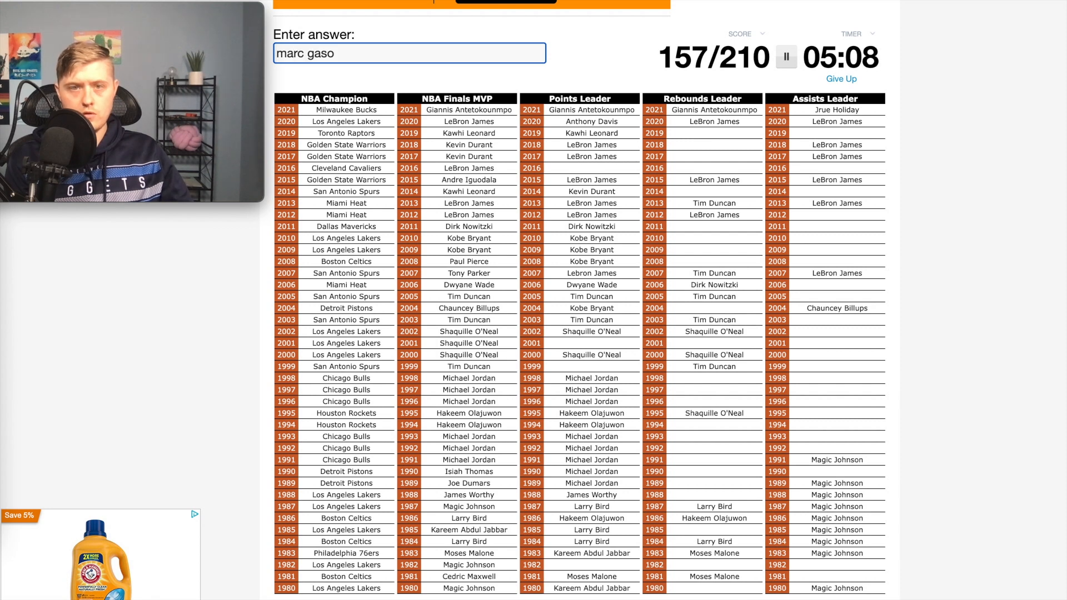
text(ibak)
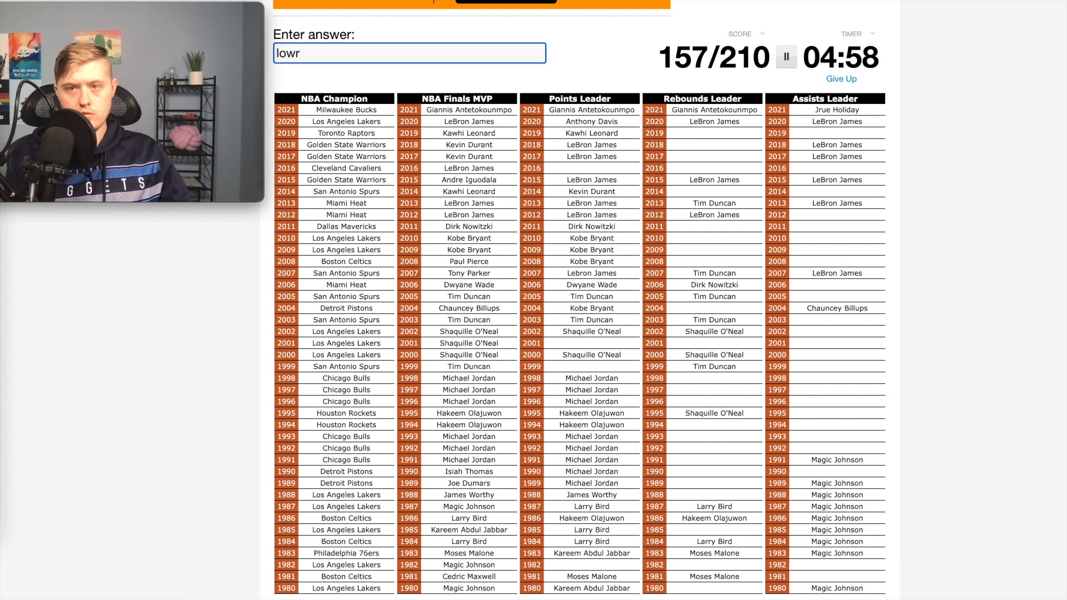
text(vanvle)
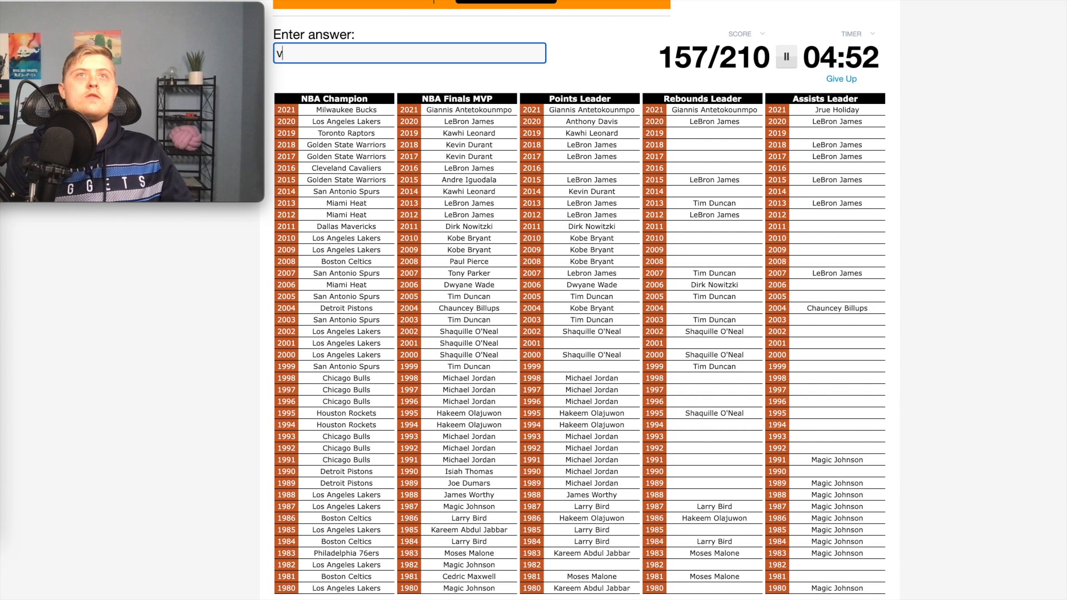
text(curry)
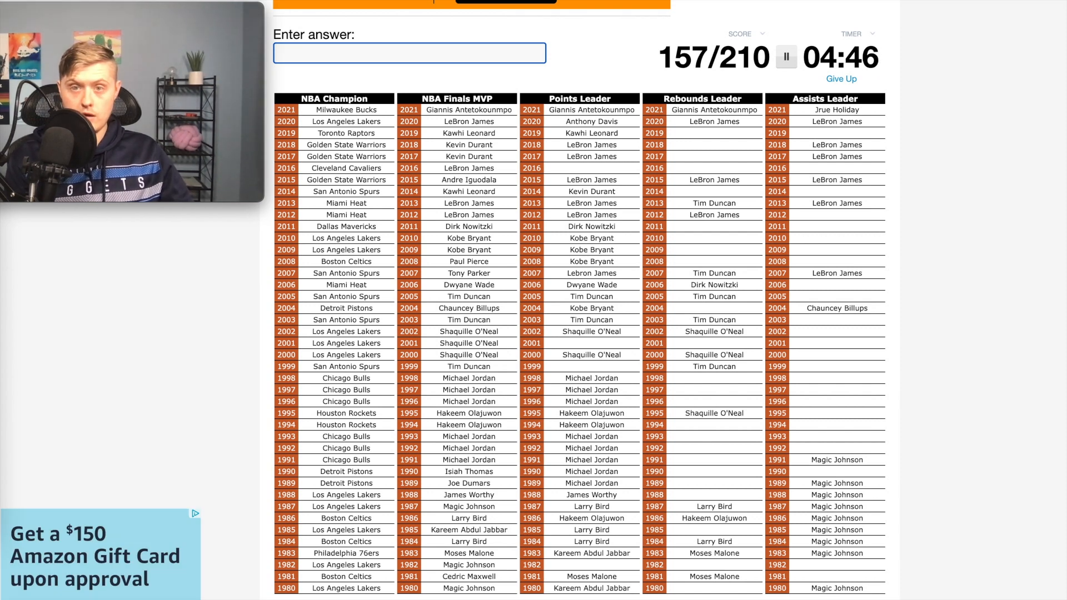
text(irving)
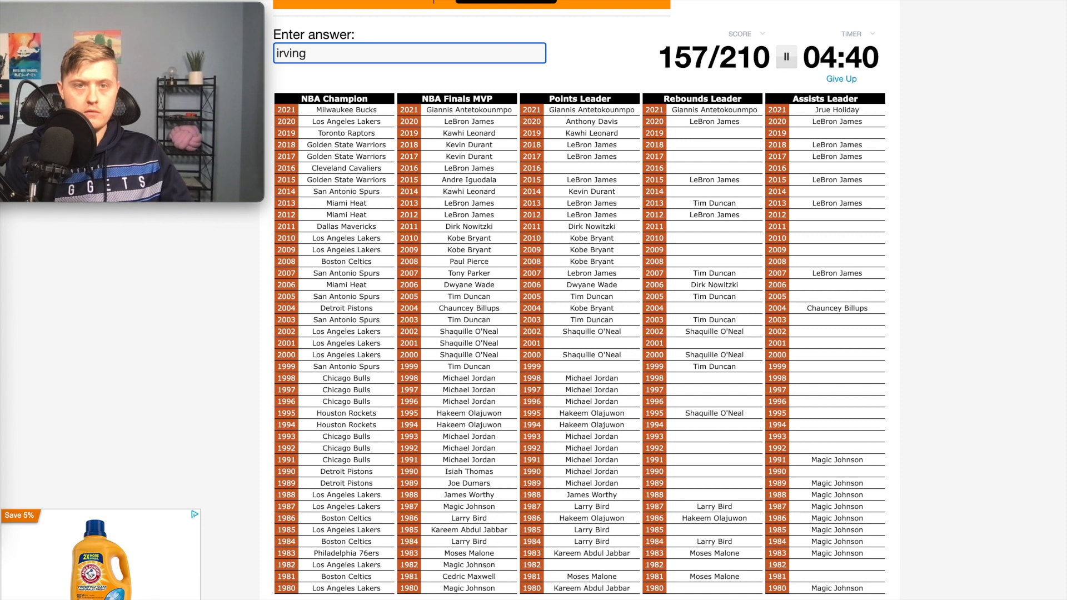
key(Enter)
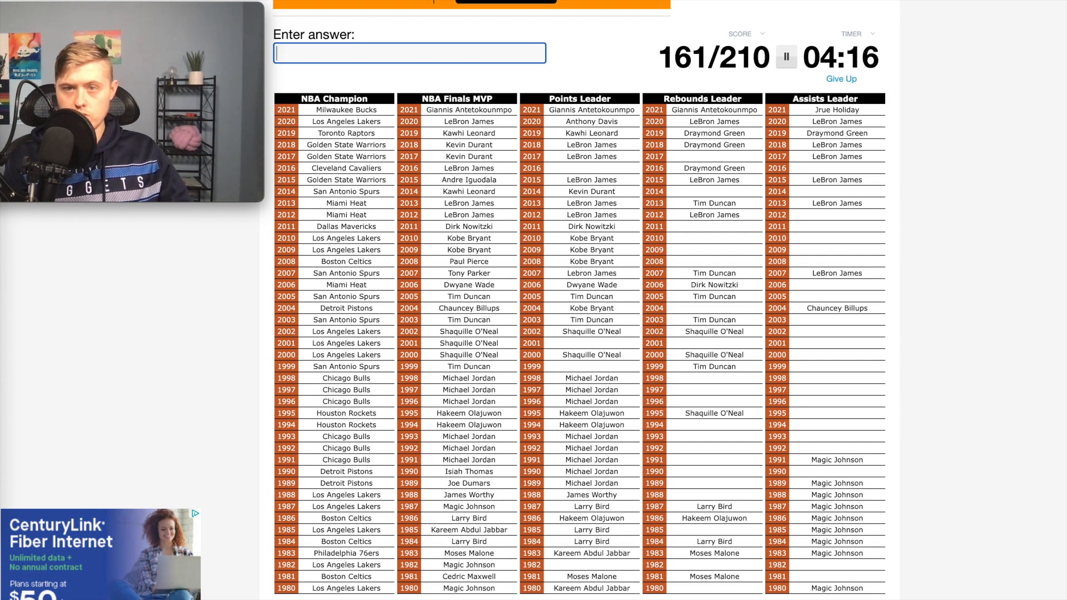
Enter Klay Thompson among 'm', 'c' and 'd' guesses, erasing the leftover partial entry
text(m)
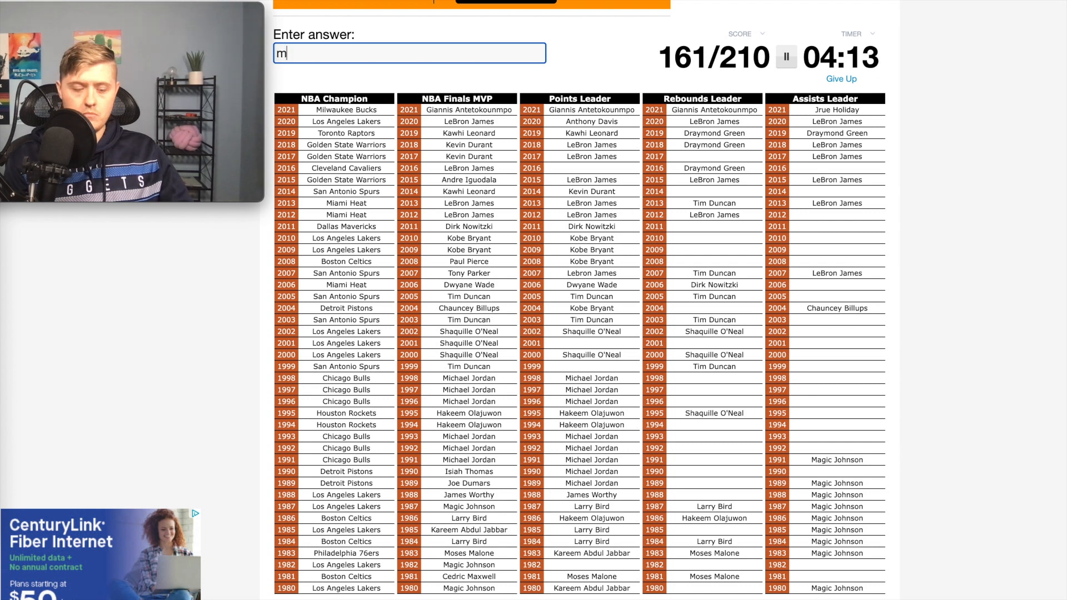
text(c)
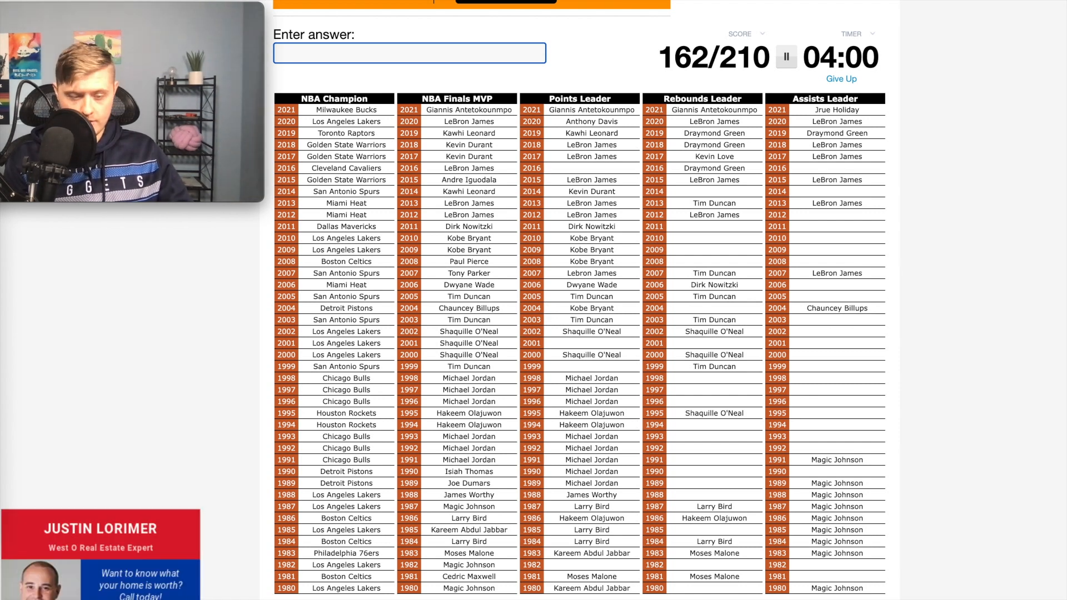
text(Klay Thompson)
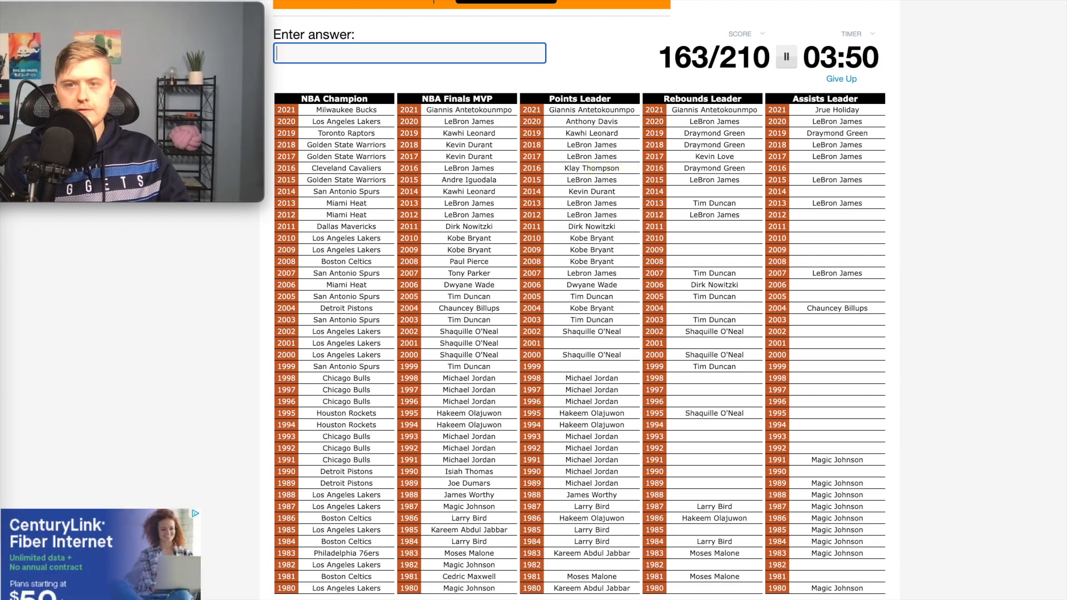
text(d)
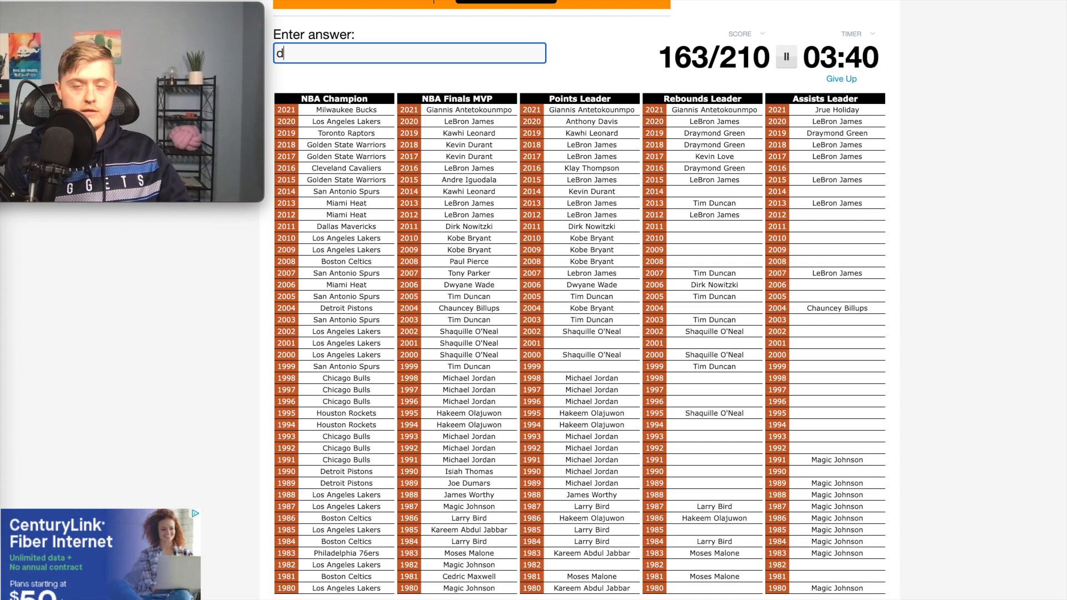
key(Backspace)
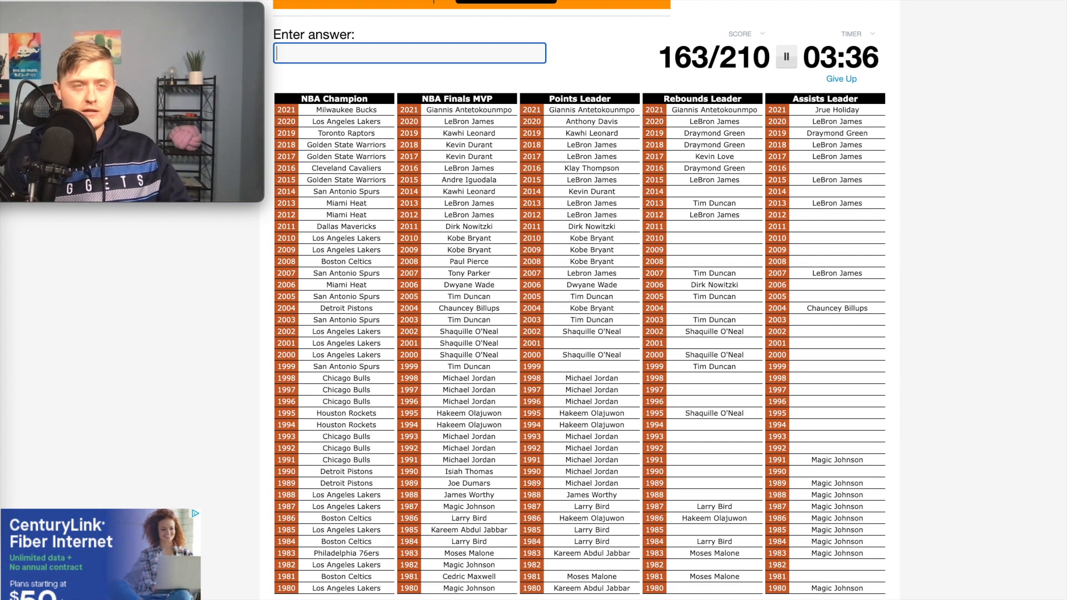
Try 'ro' and Harden, enter Chris Paul, then clear an unaccepted 'li' guess
text(ro)
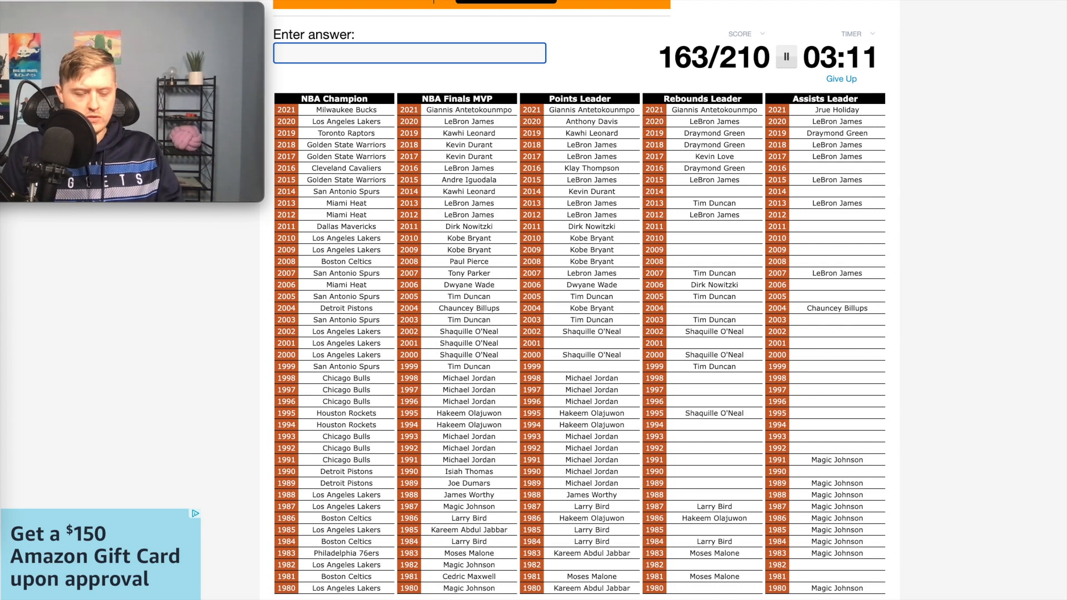
text(harde)
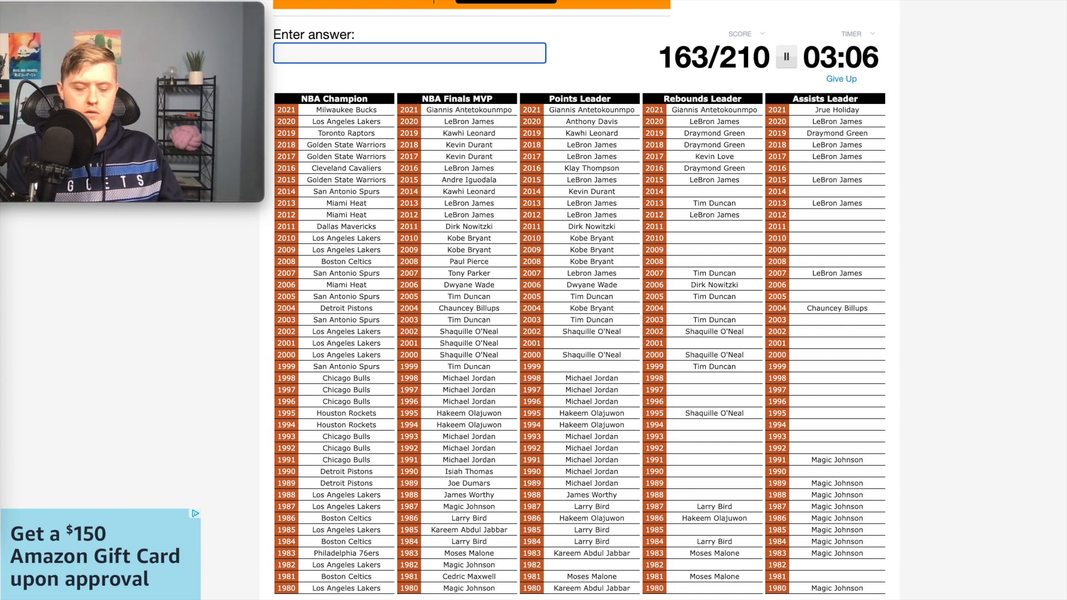
text(Chris Paul)
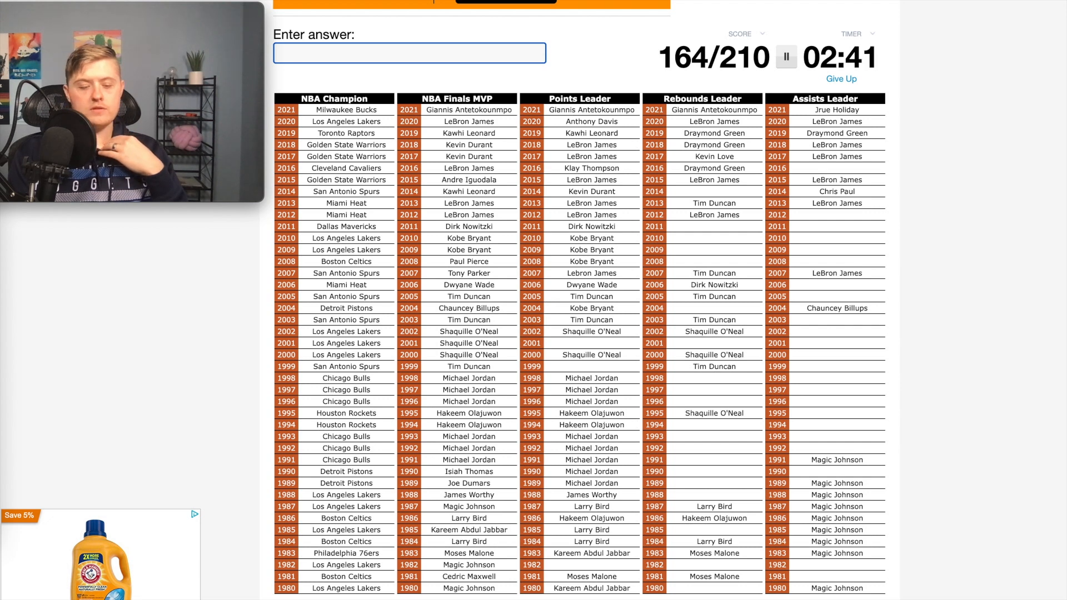
text(livingsto)
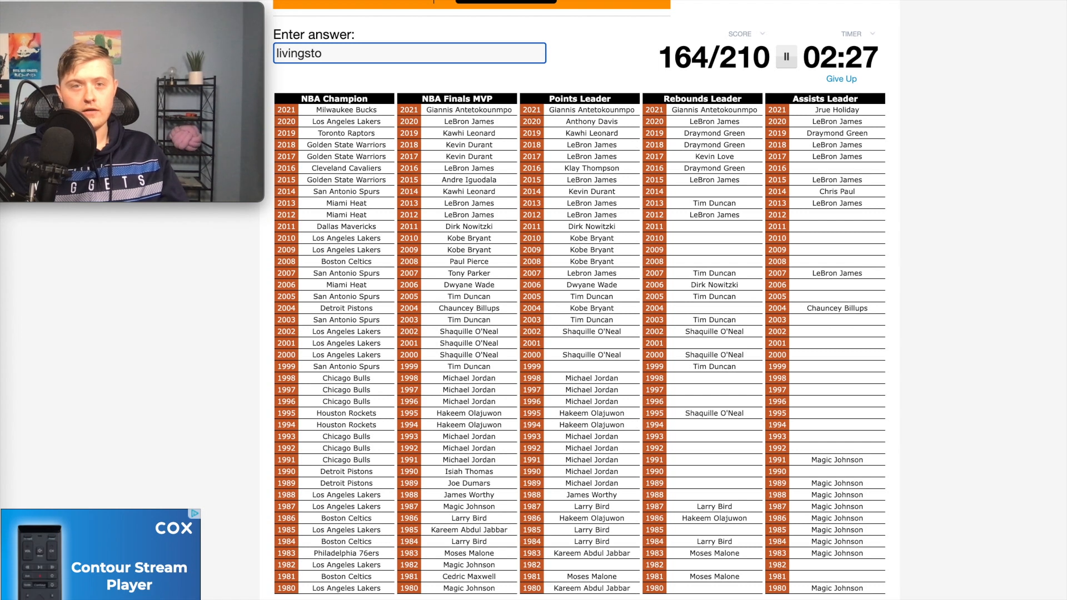
key(enter)
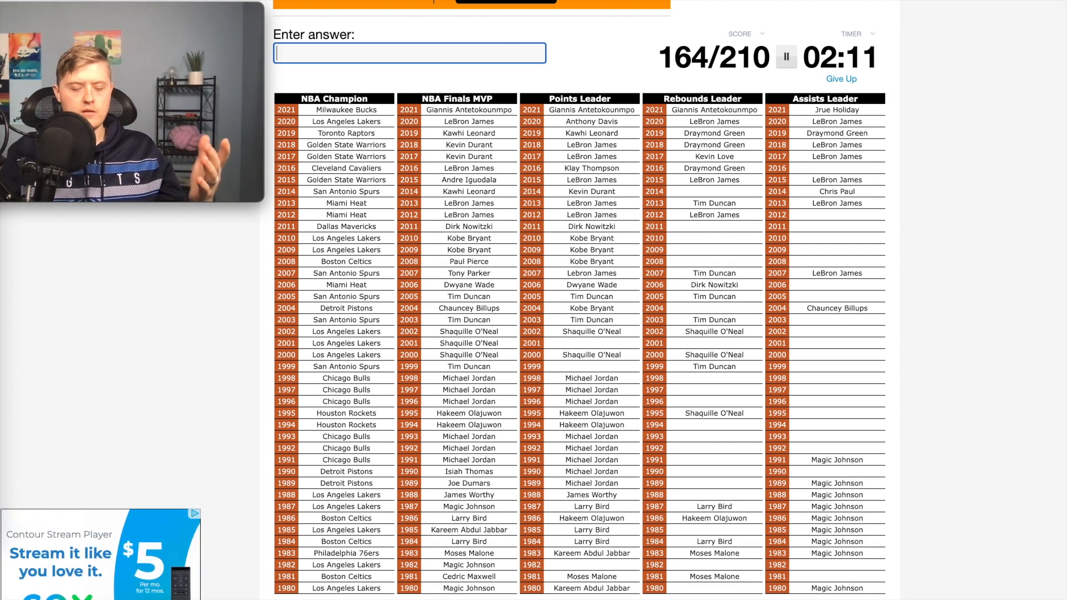
Enter Westbrook, then try Fisher, Kanter and 'chr', erasing the partial guess
text(westb)
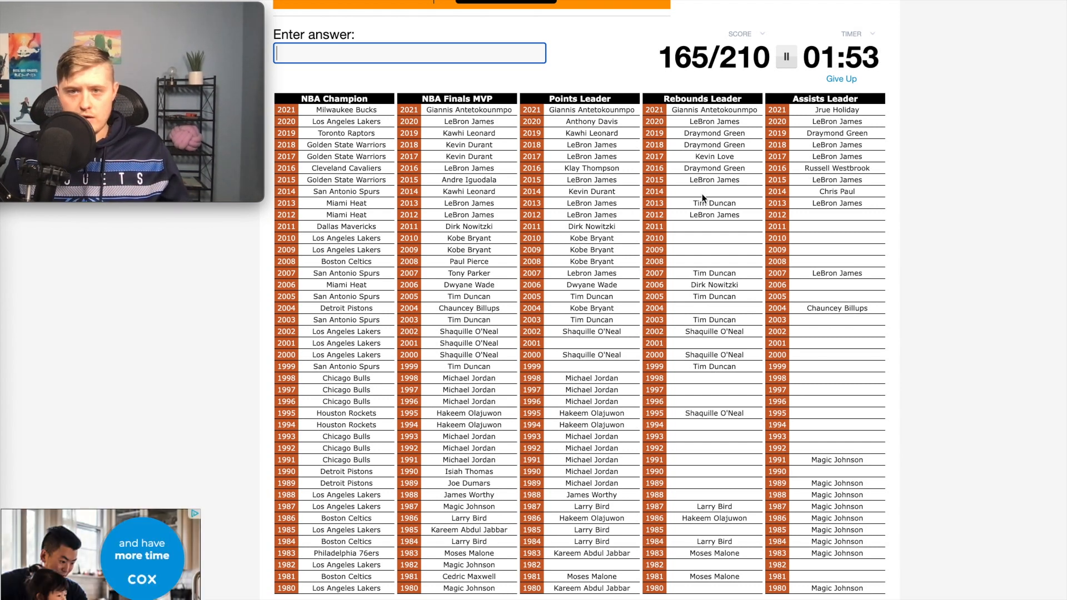
mouse_move(808, 223)
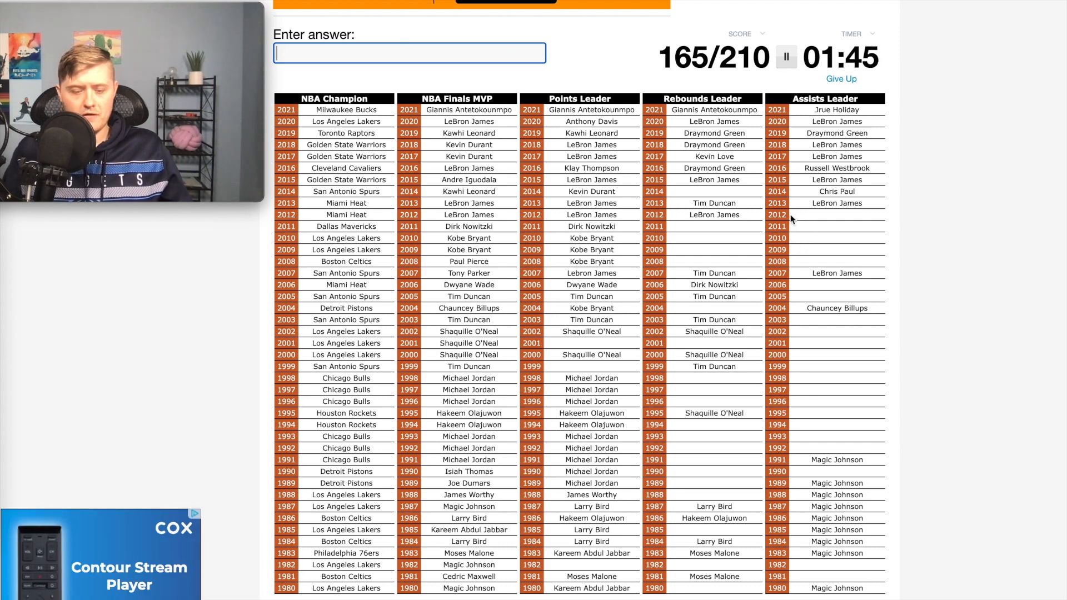
text(fishe)
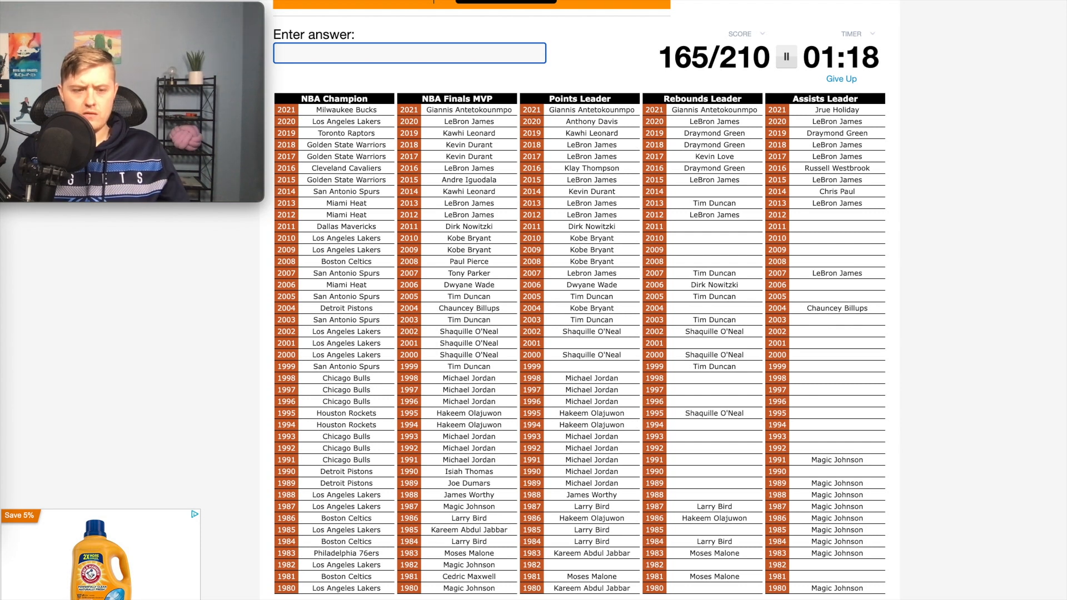
text(kante)
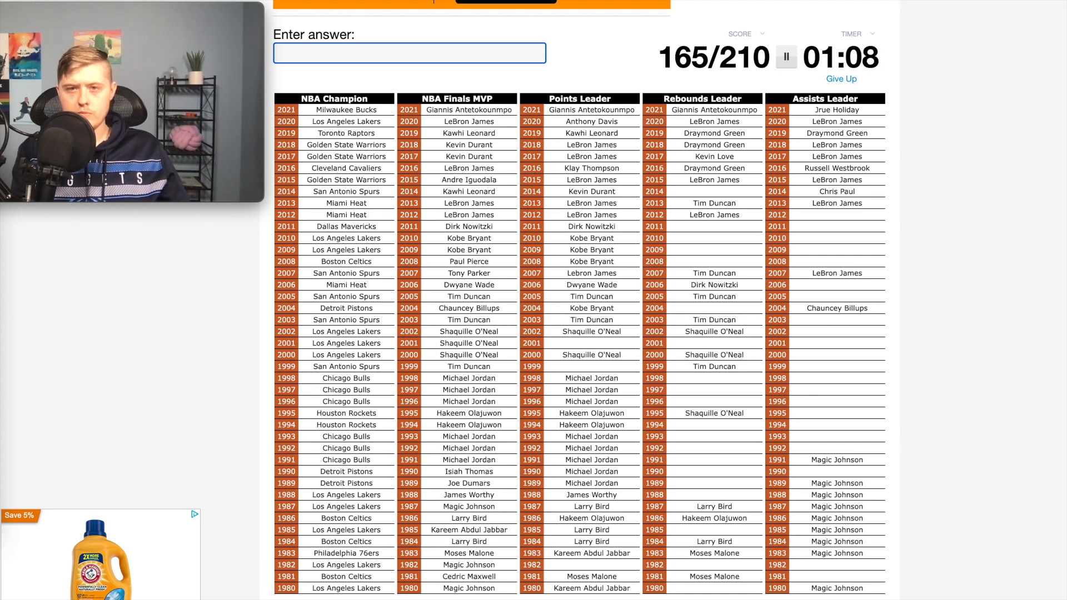
text(chr)
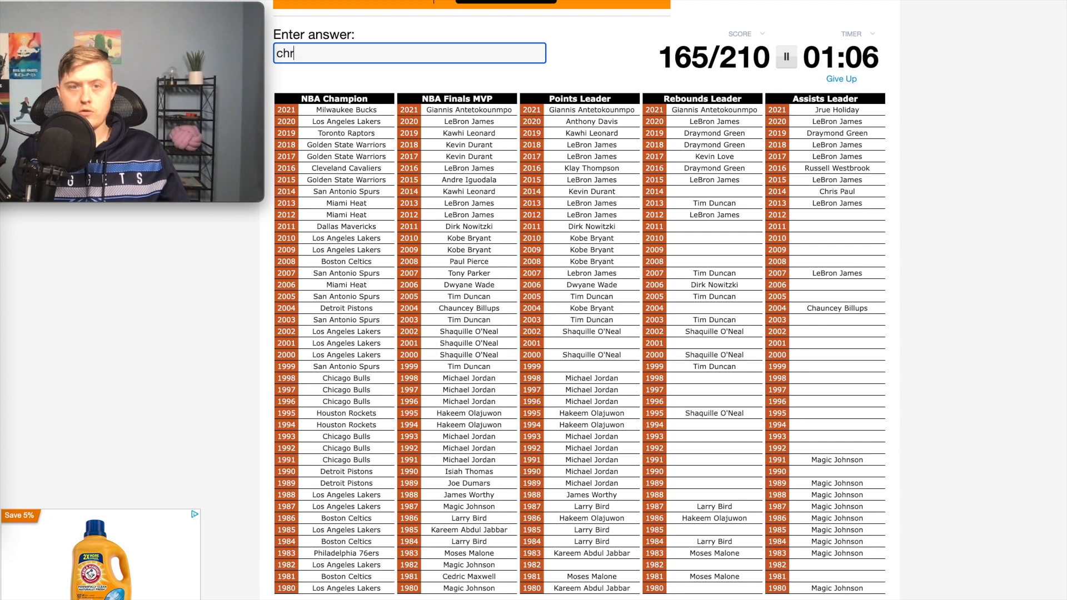
key(Backspace)
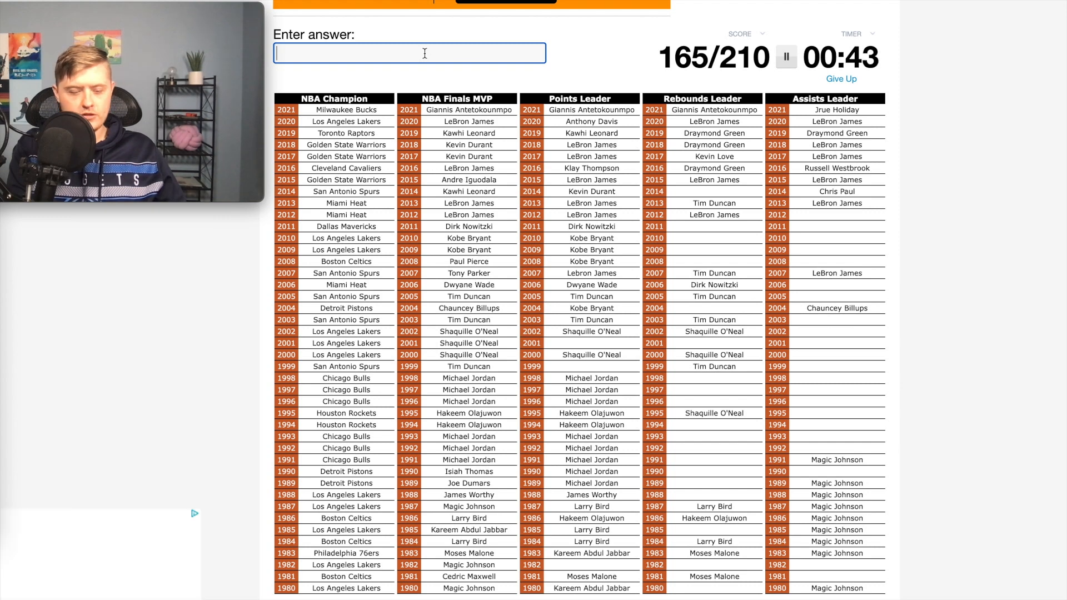
Enter Nash, Carter and Kevin Garnett, then start an 'm' guess as time expires
text(na)
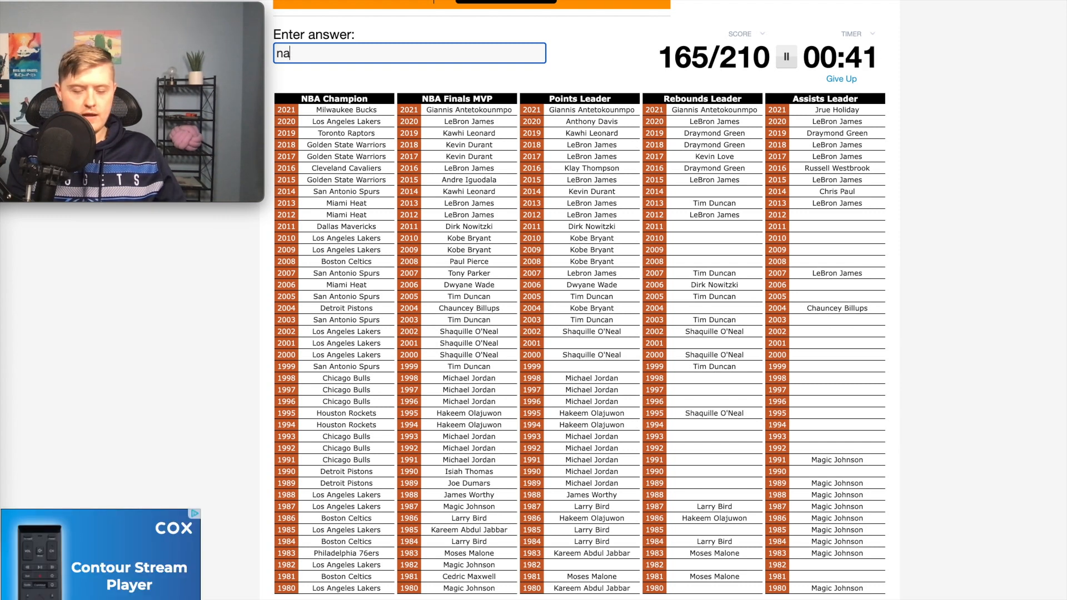
text(carter)
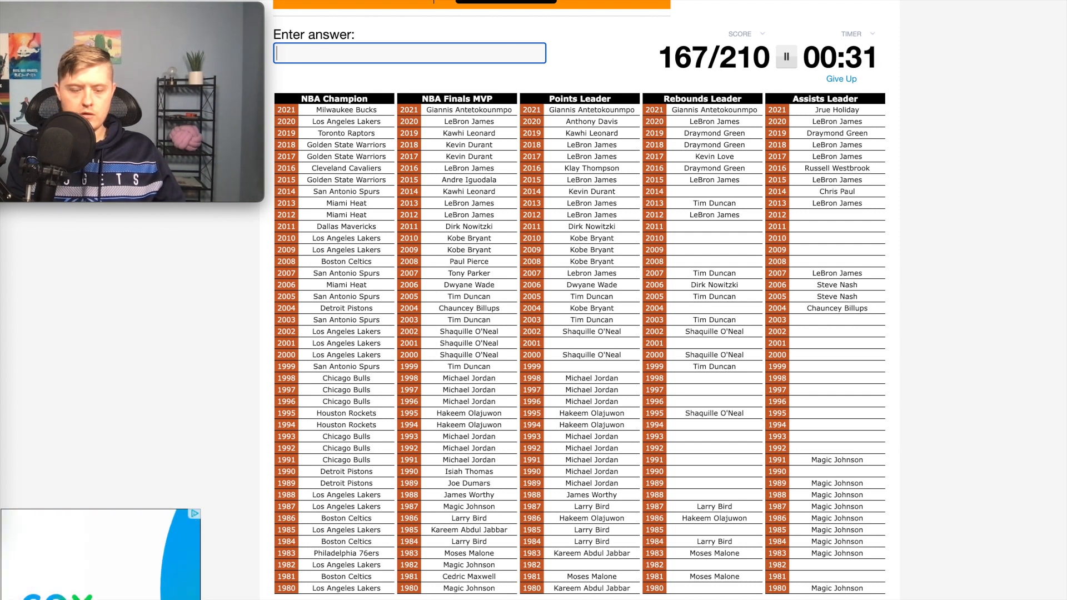
text(Kevin Garnett)
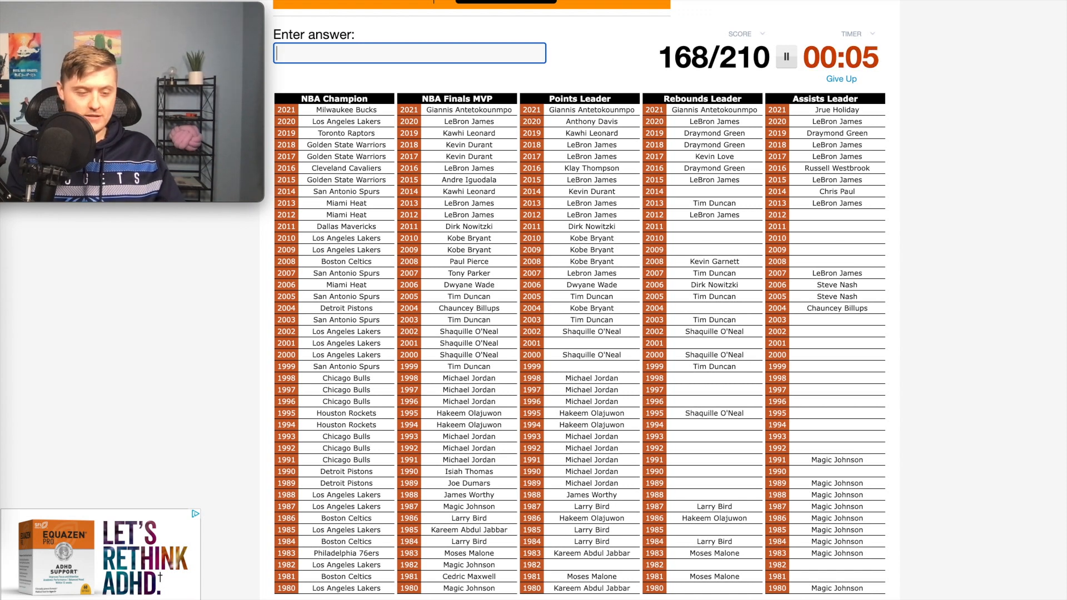
text(m)
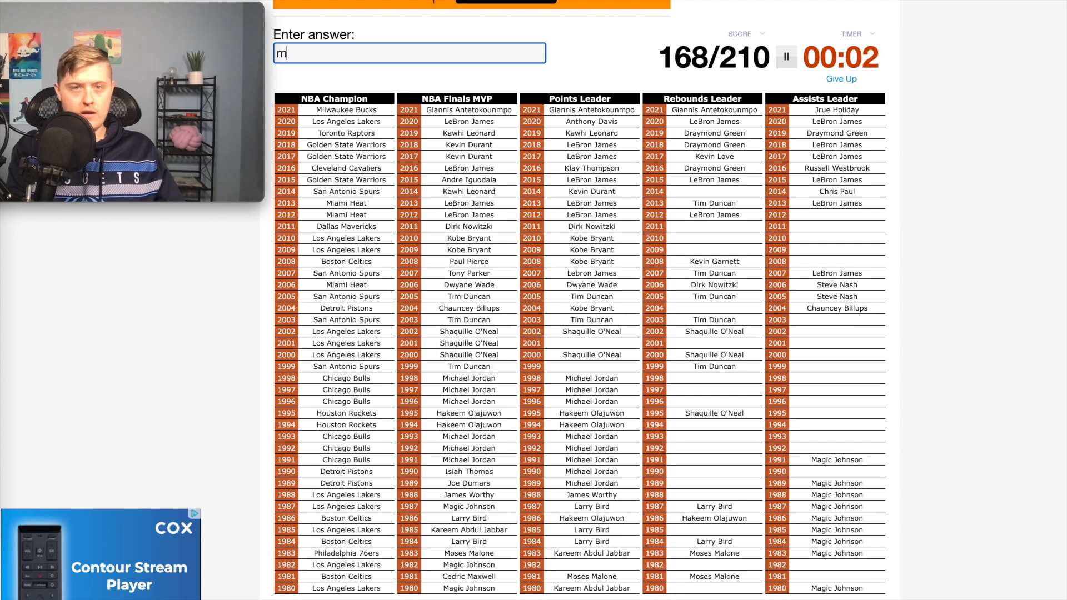